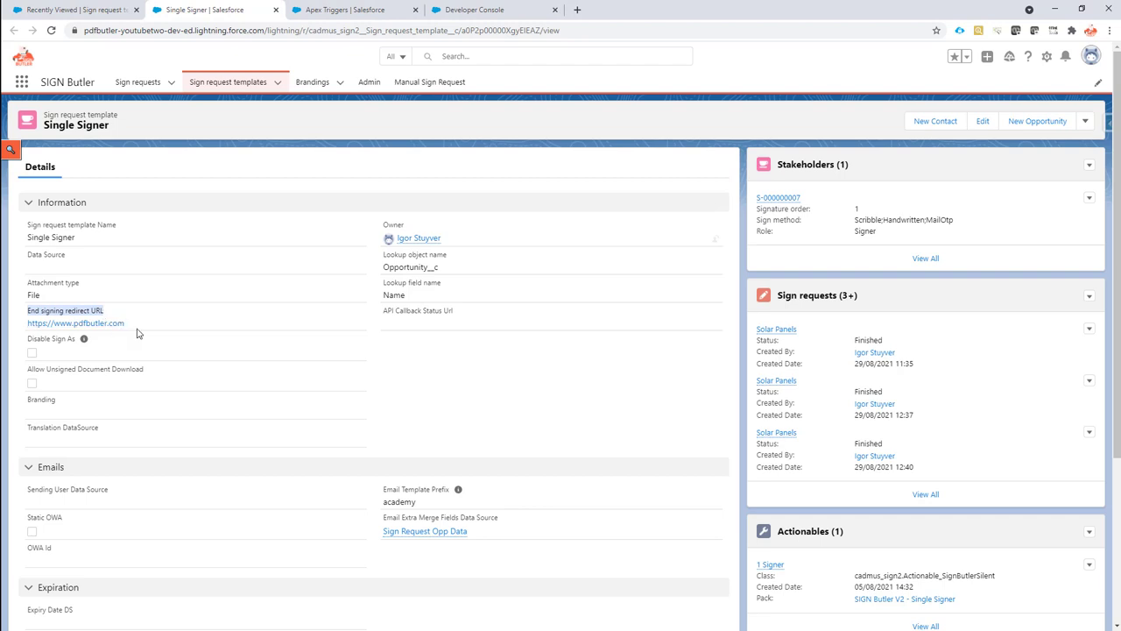
mouse_move(129, 339)
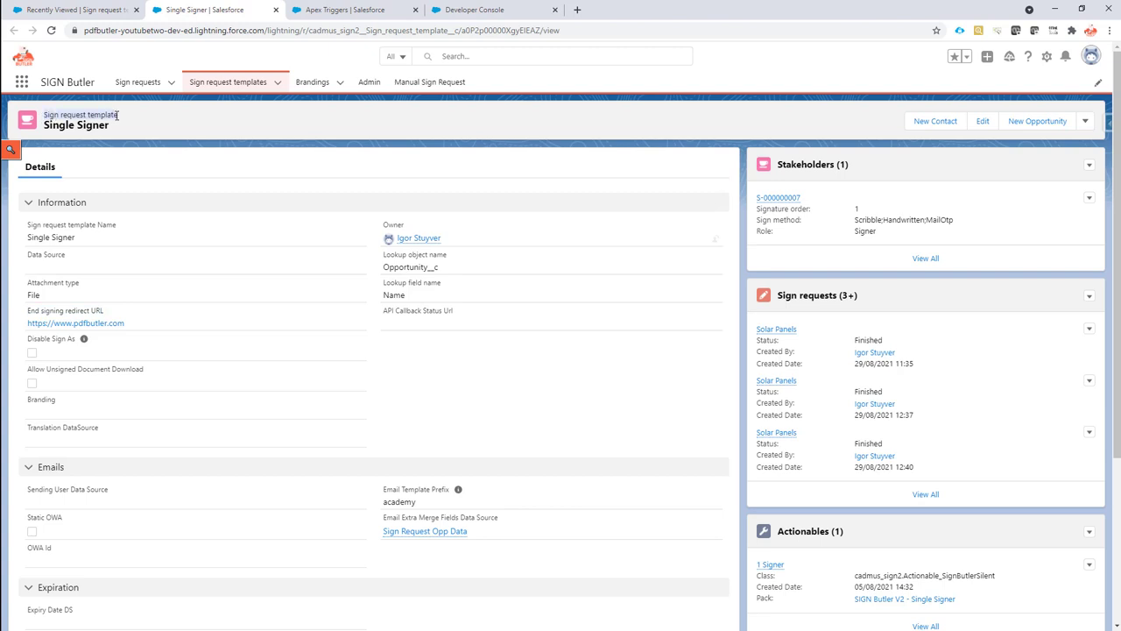
mouse_move(28, 315)
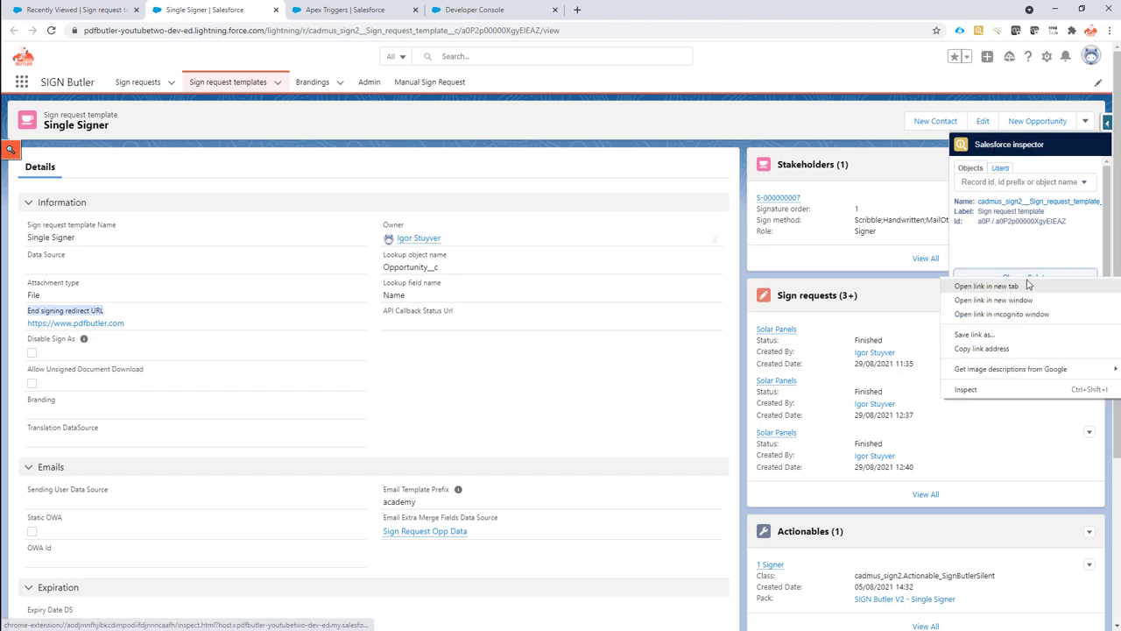
left_click(988, 285)
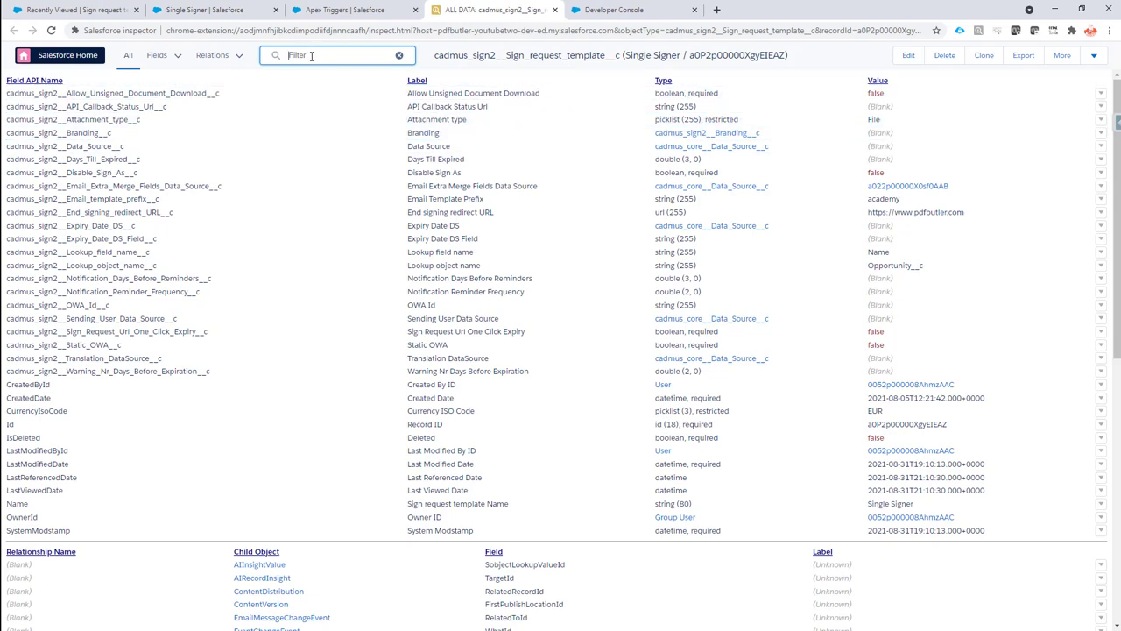
type("redi")
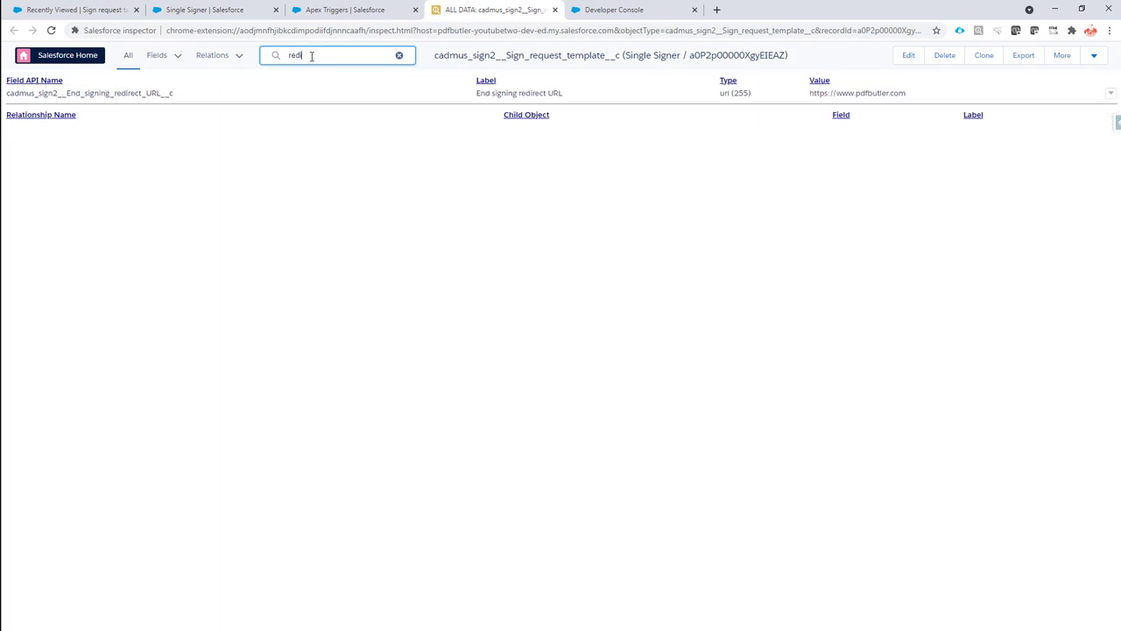
type("i")
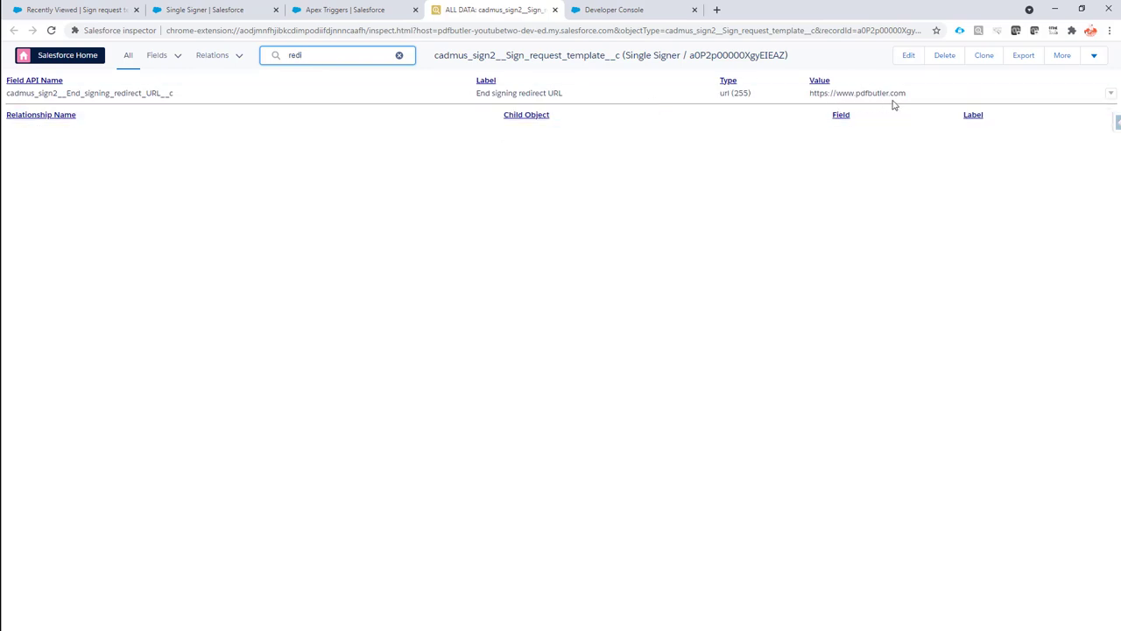
left_click(857, 93)
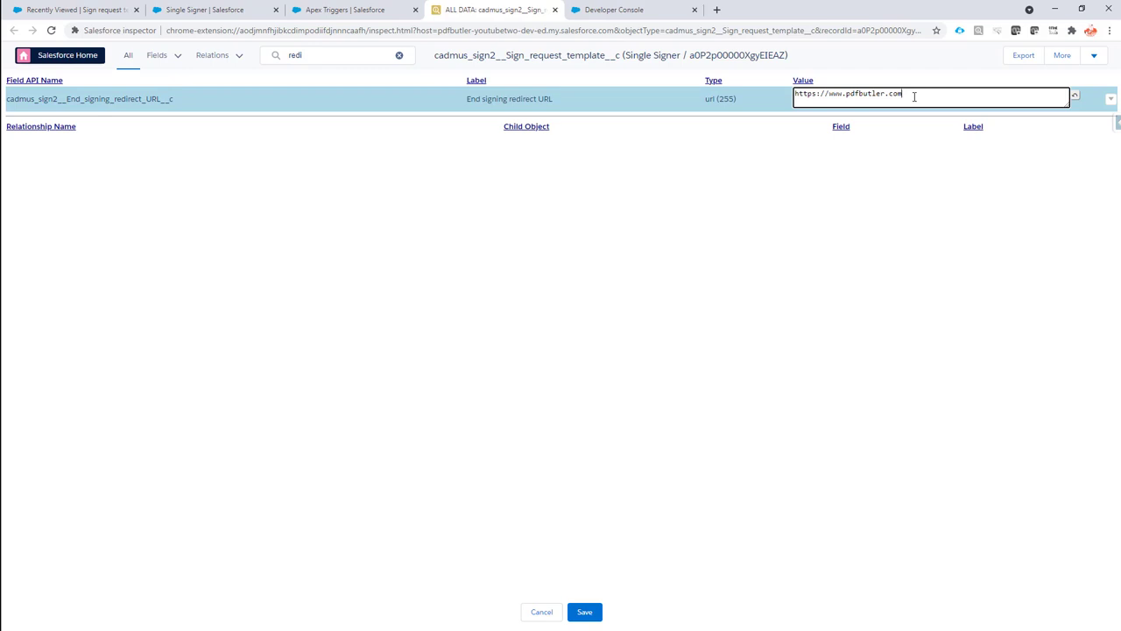
type("/")
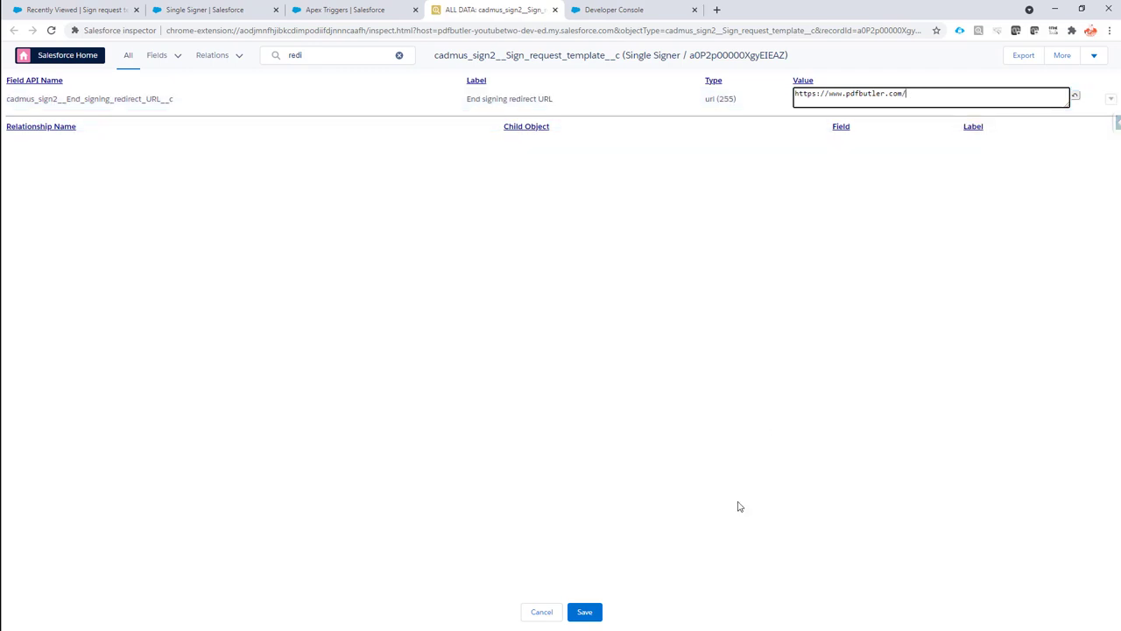
left_click(585, 611)
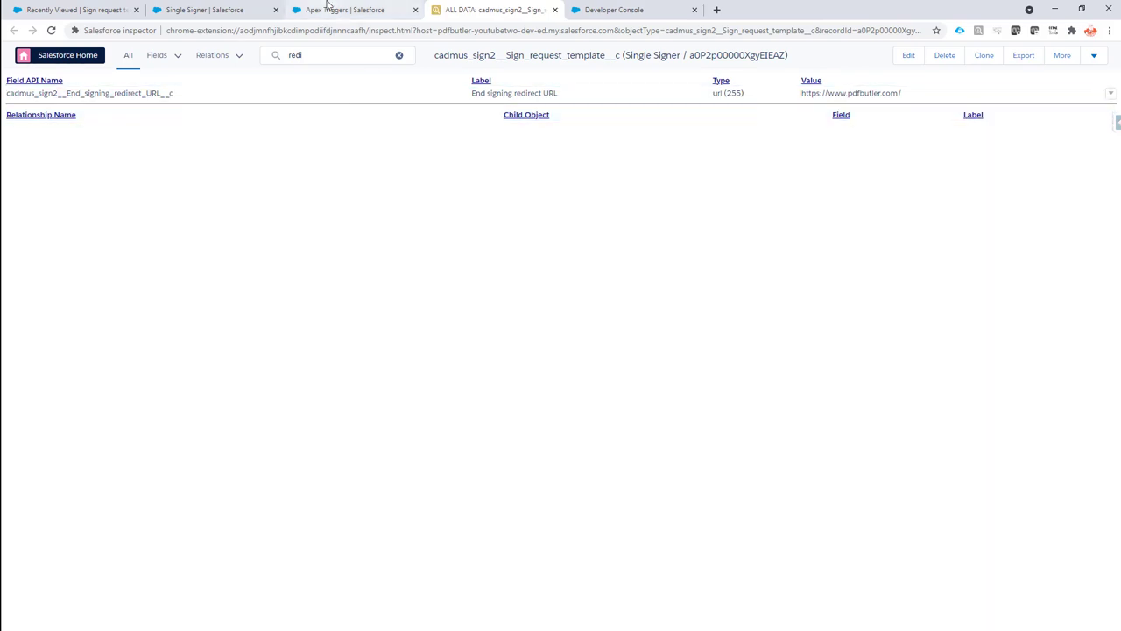
left_click(210, 11)
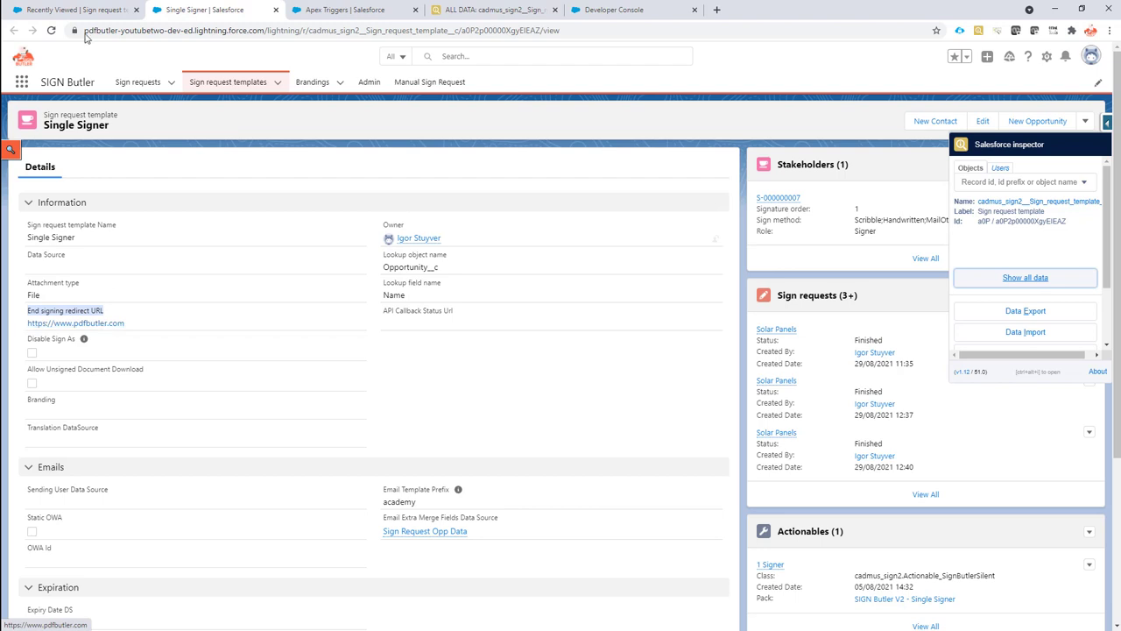
- From the Solar Panels opportunity, create a quote sign request and open its pending signing page
left_click(74, 11)
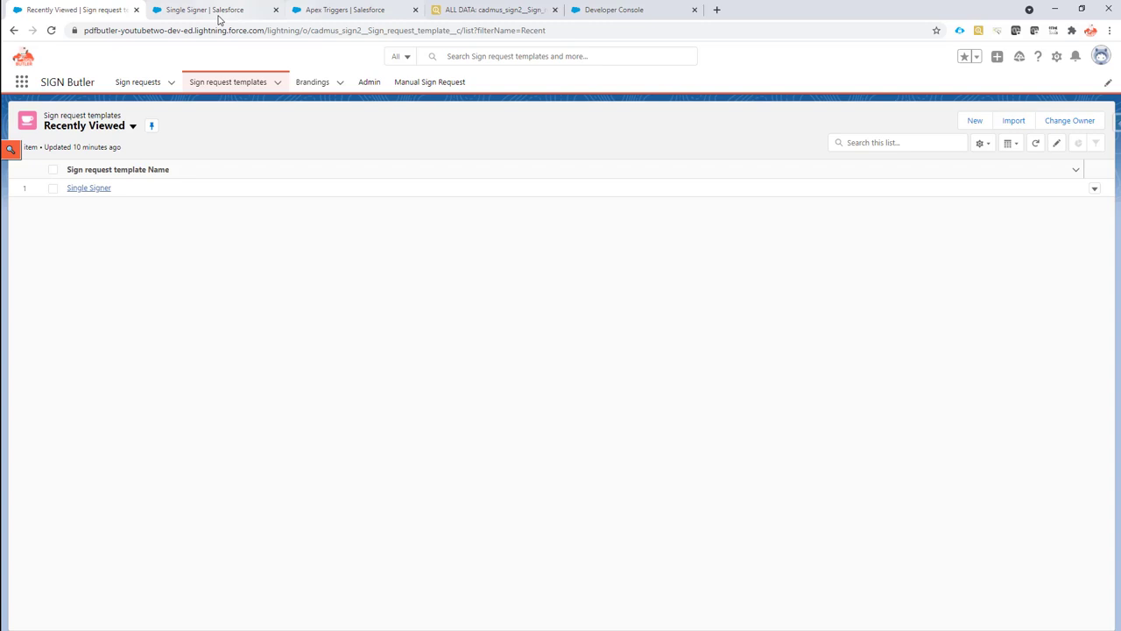
left_click(137, 82)
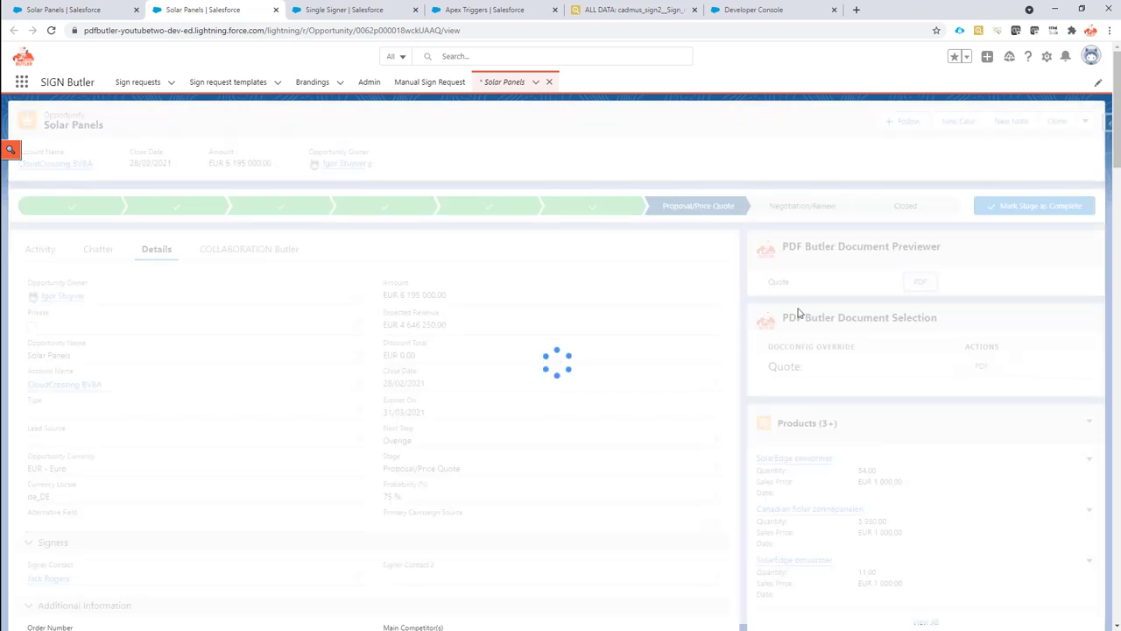
left_click(920, 281)
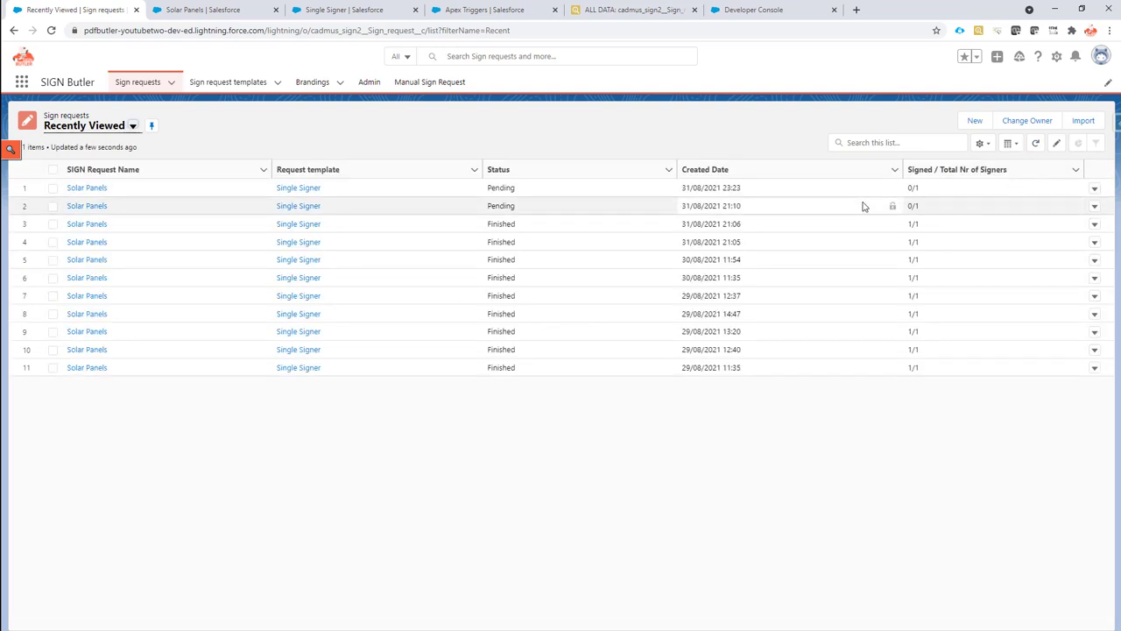
left_click(86, 188)
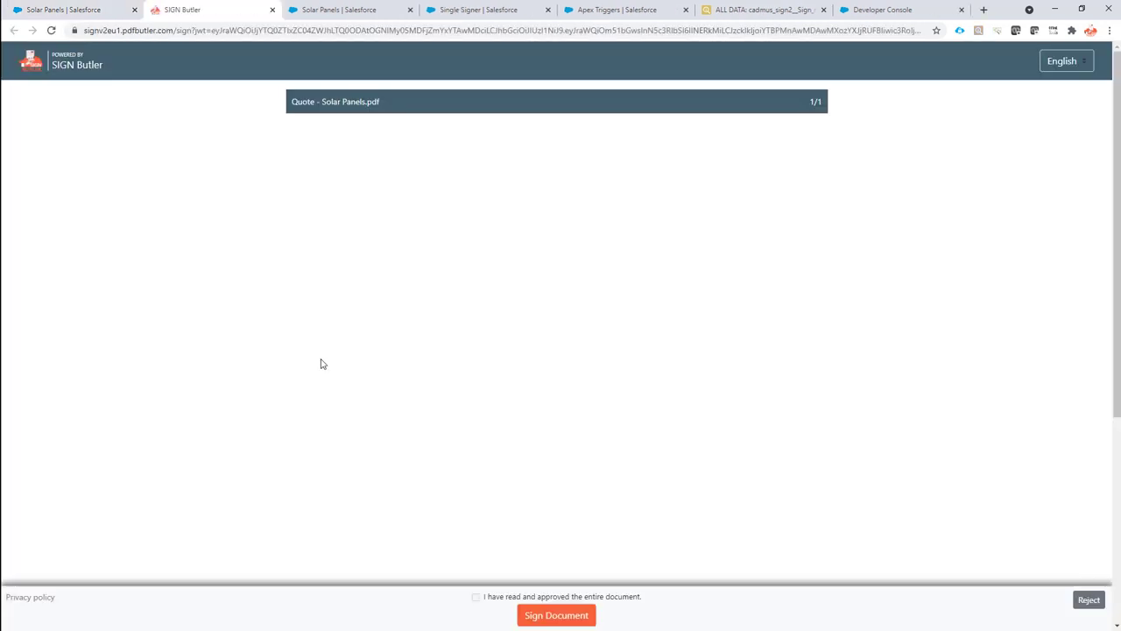
- Approve the Solar Panels quote, skip the extra uploads and sign with the handwritten-style signature
scroll("down", 3)
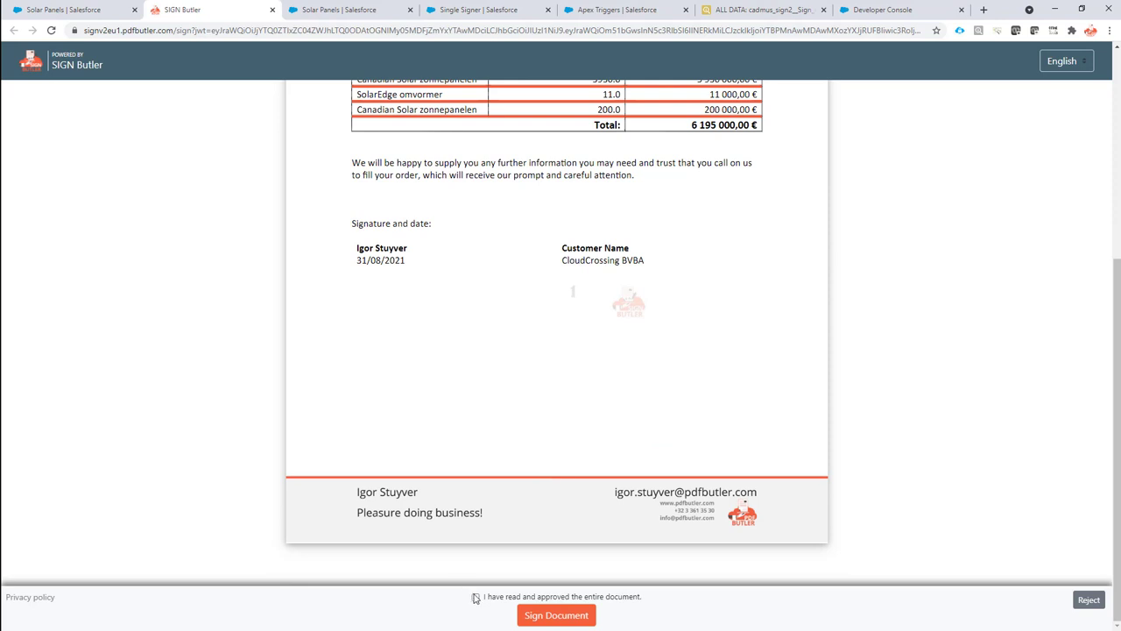
left_click(557, 613)
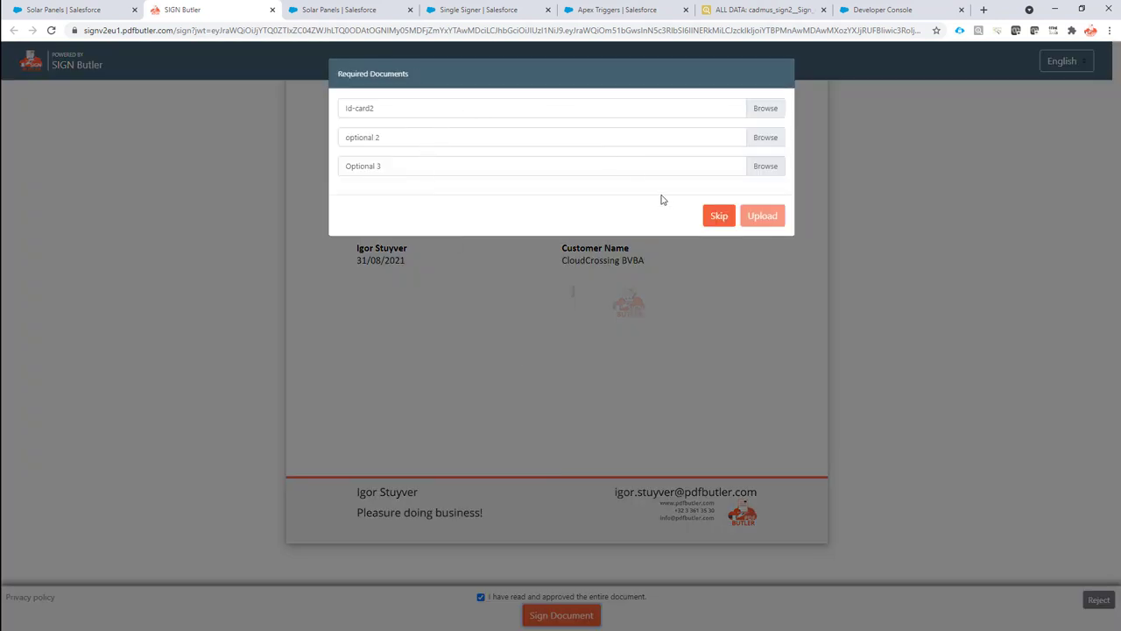
left_click(718, 216)
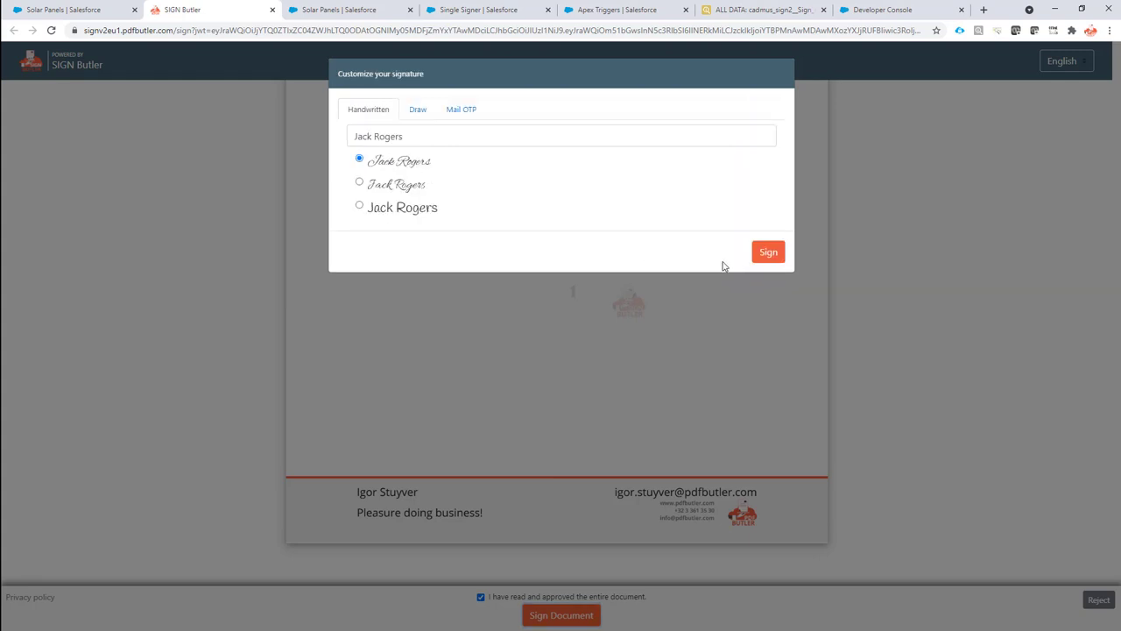
left_click(767, 253)
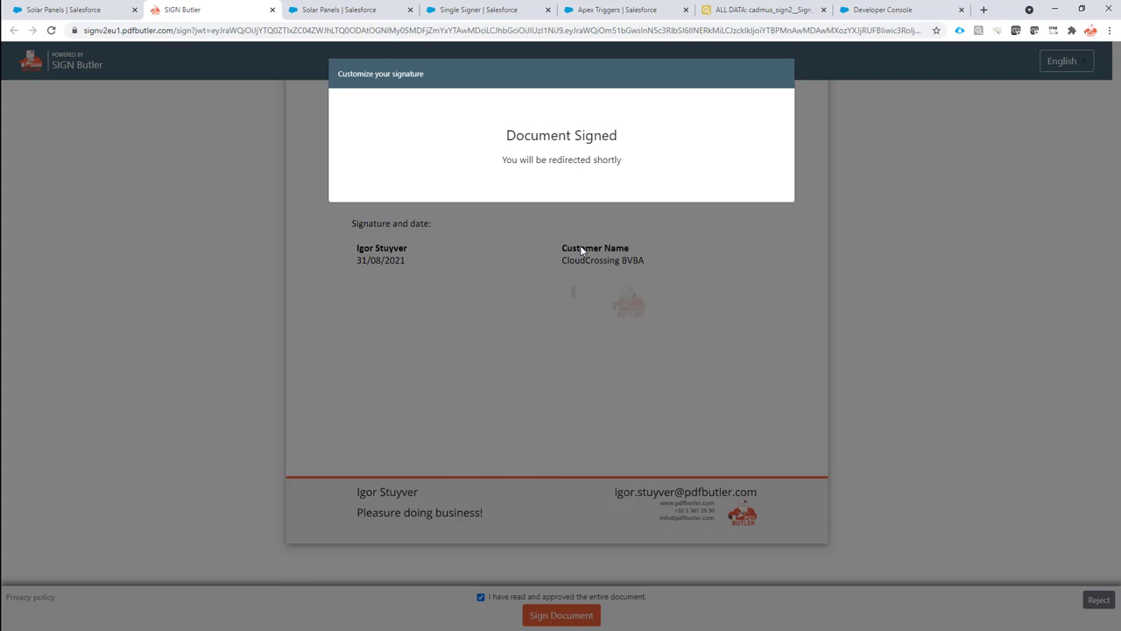
mouse_move(517, 156)
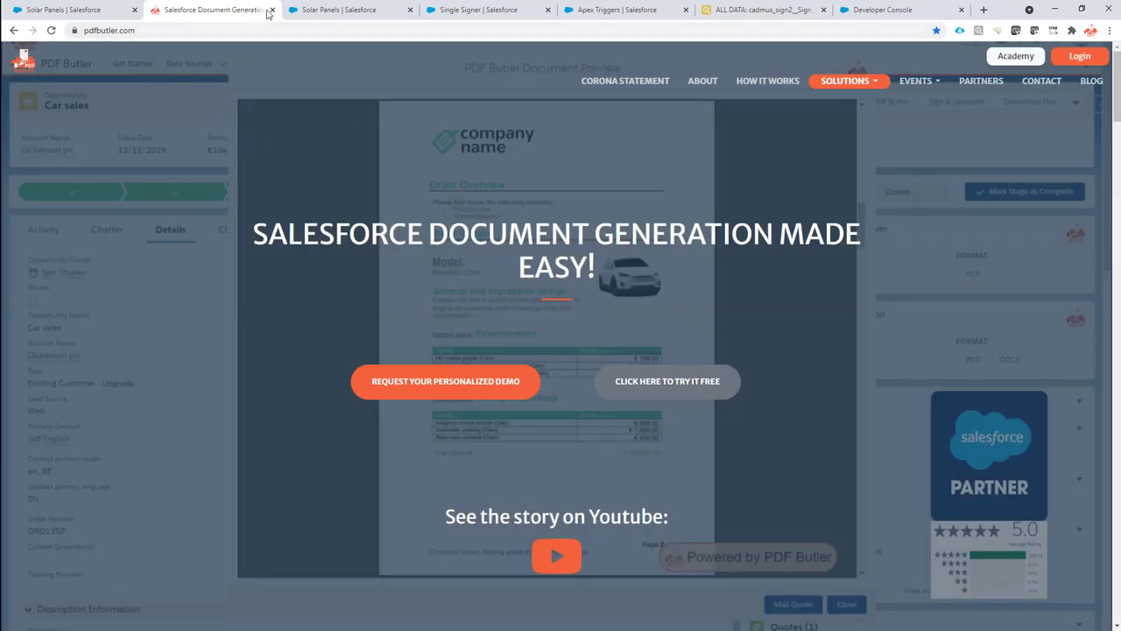
mouse_move(210, 11)
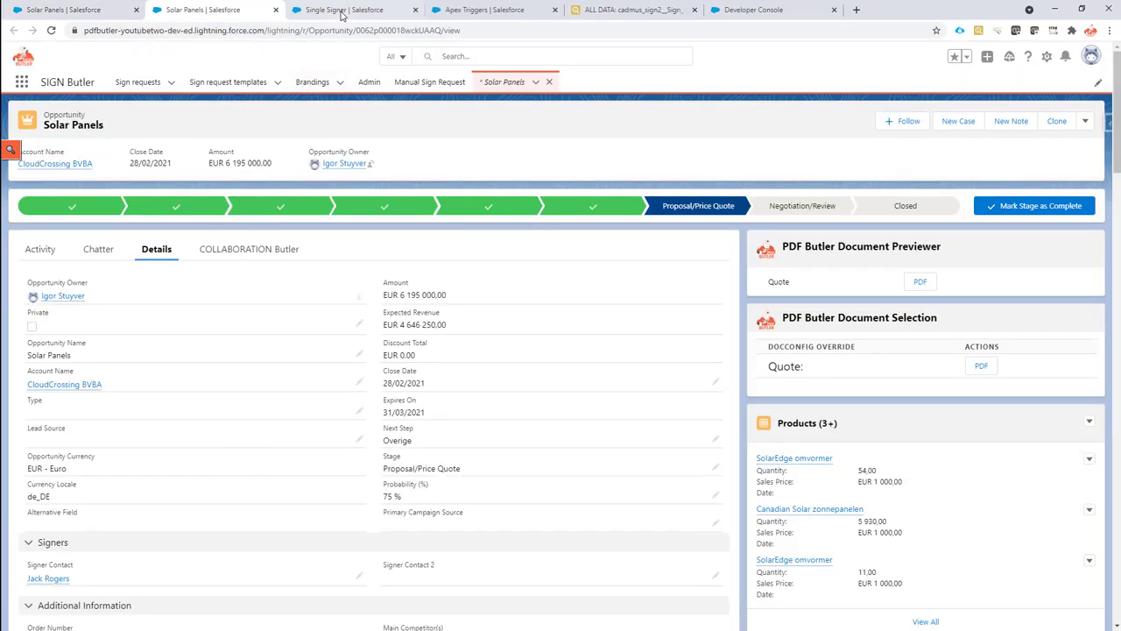
- Go via the Single Signer template tab to the Solar Panels sign request record, still Pending 0/1
left_click(351, 11)
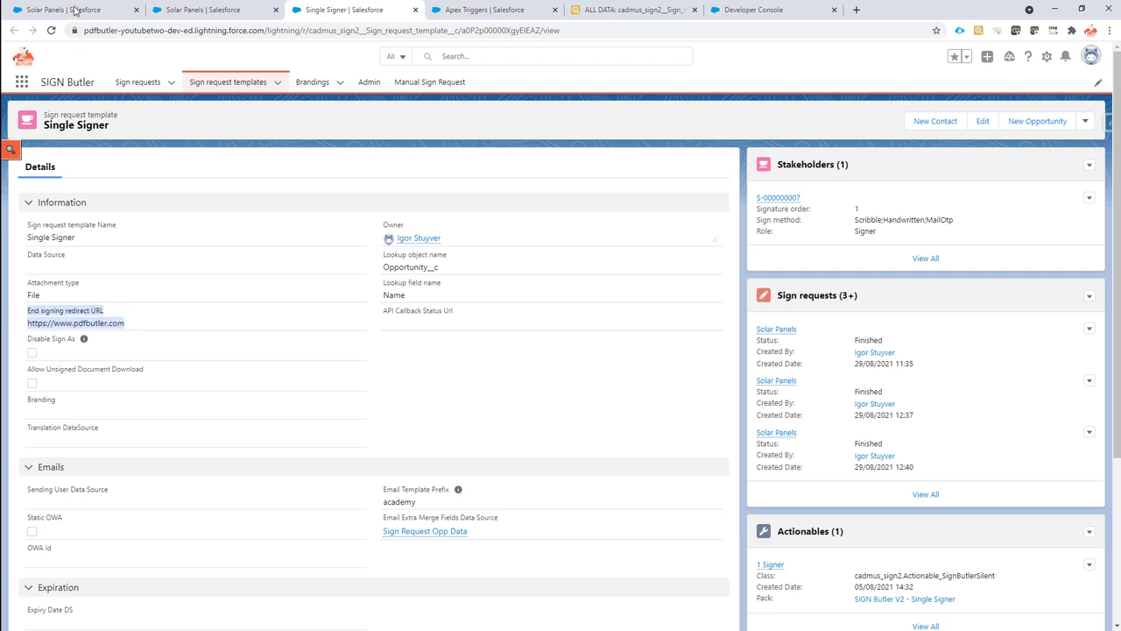
left_click(776, 329)
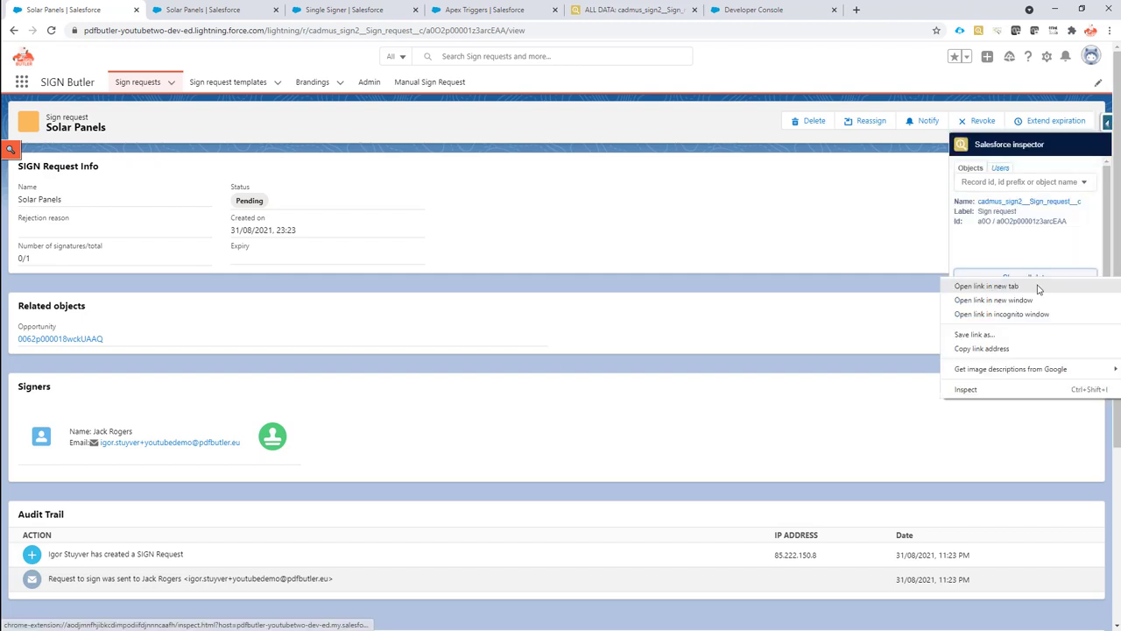
- In Inspector's all-data view, filter by 'redir' to see the redirect URL pdfbutler.com, then go to Developer Console
left_click(986, 286)
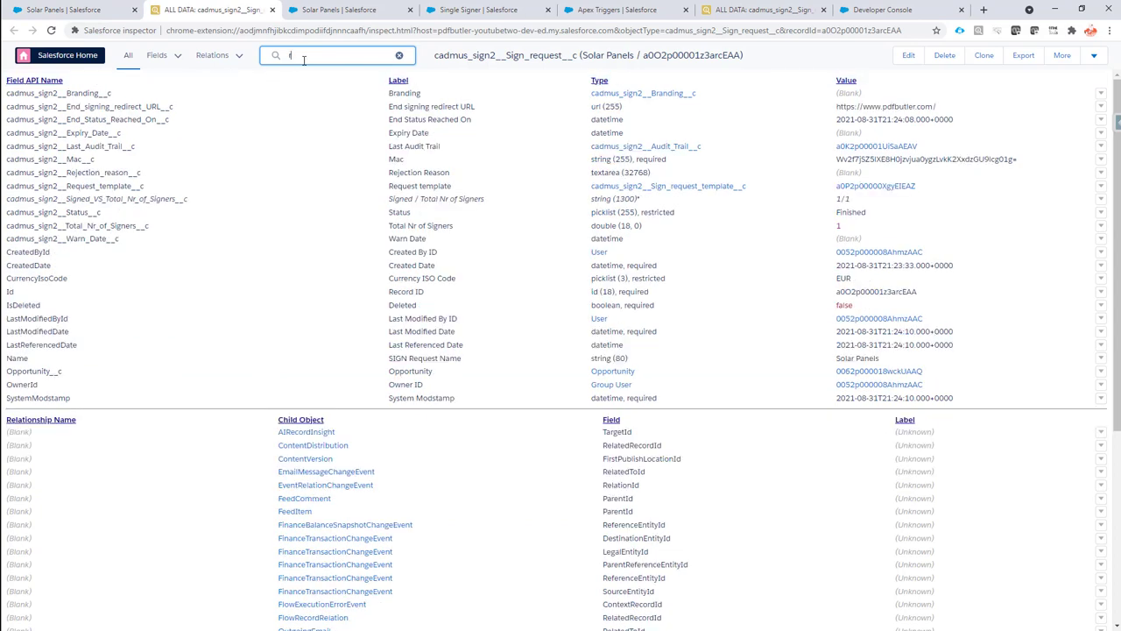
type("redir")
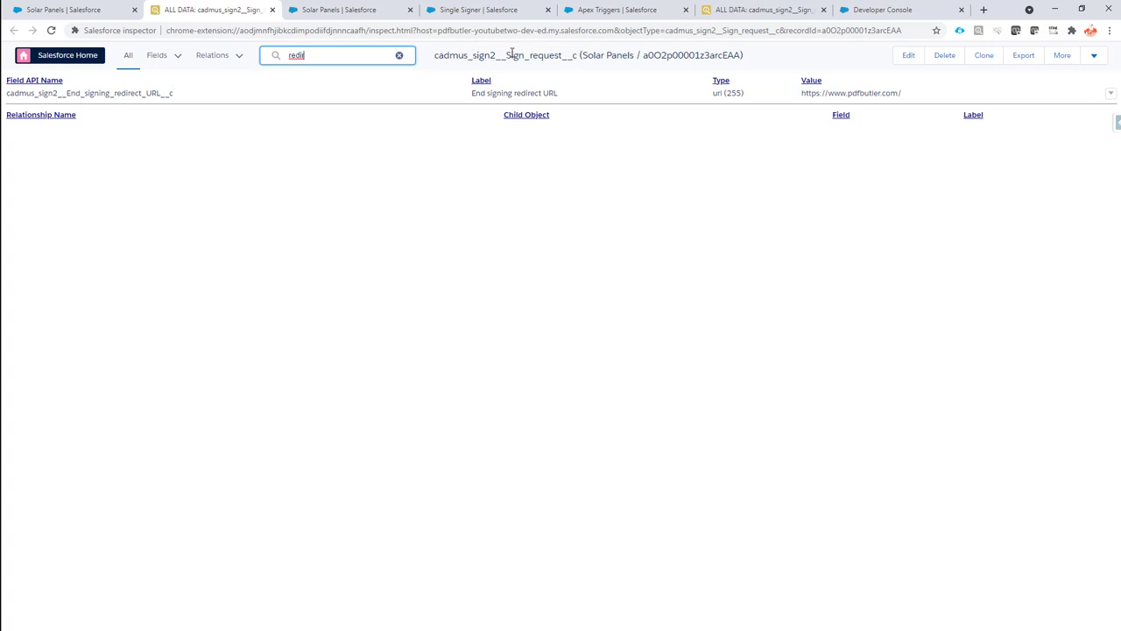
double_click(536, 54)
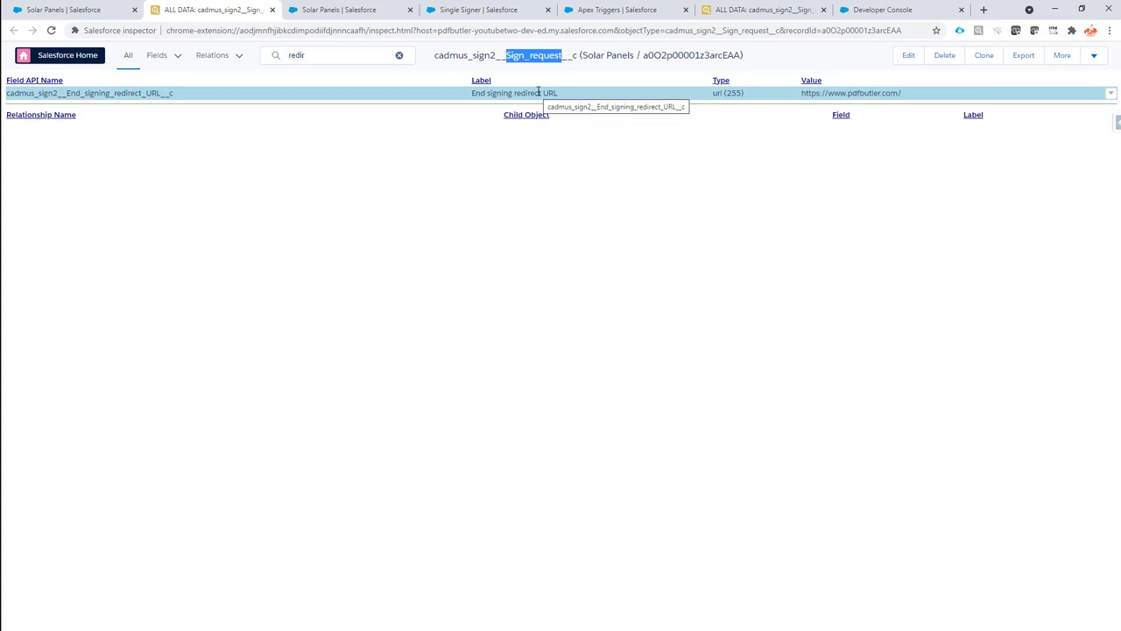
mouse_move(699, 50)
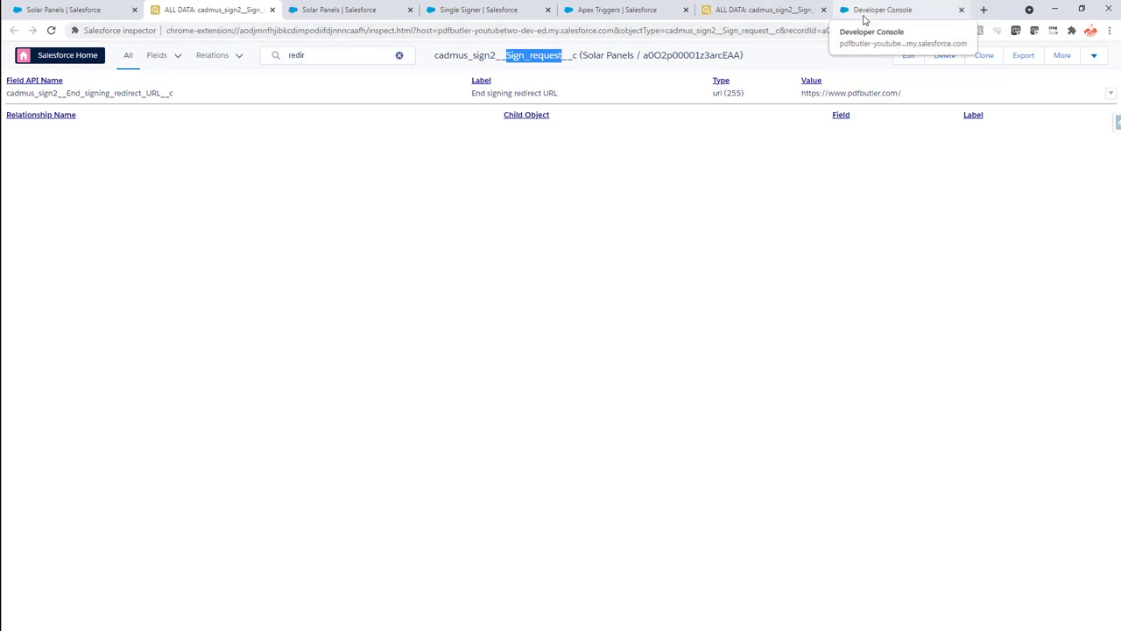
left_click(893, 10)
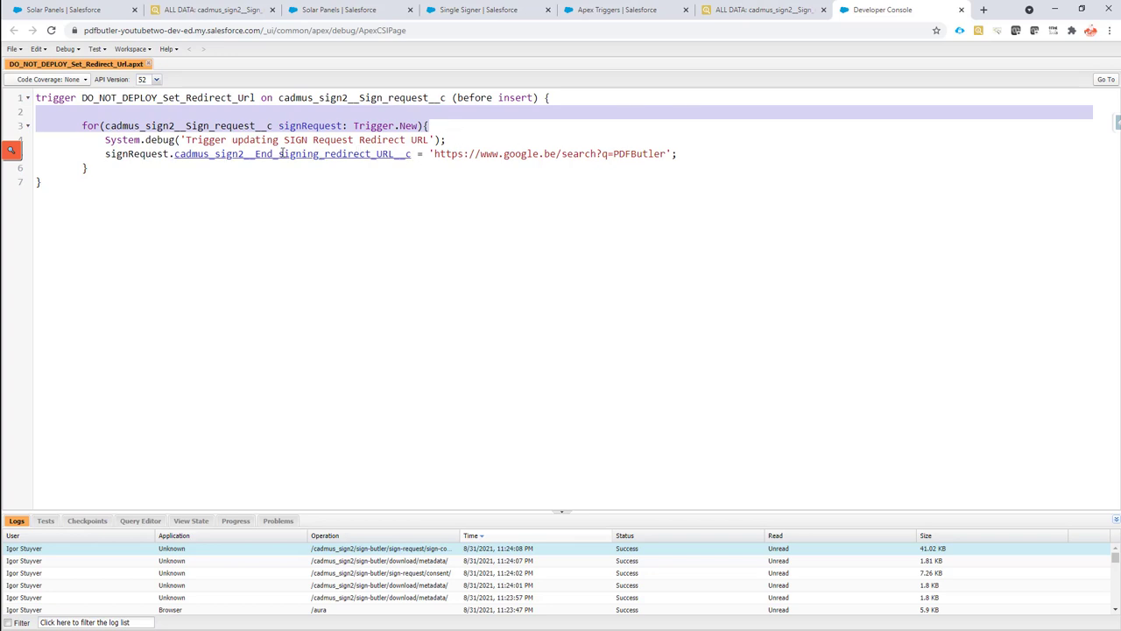
left_click(193, 154)
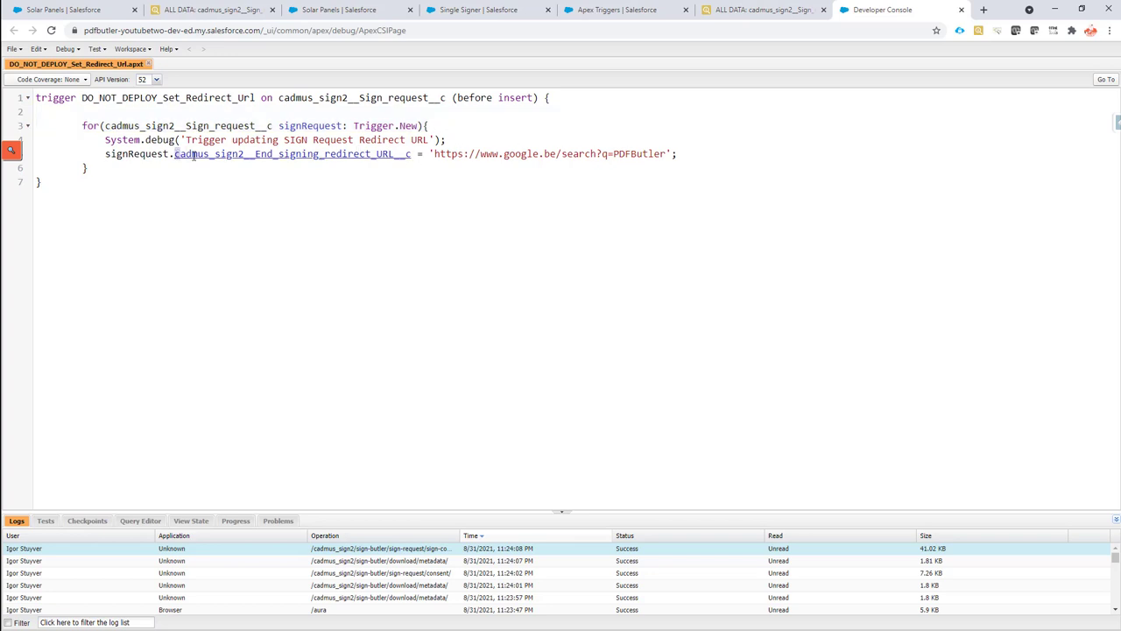
double_click(289, 154)
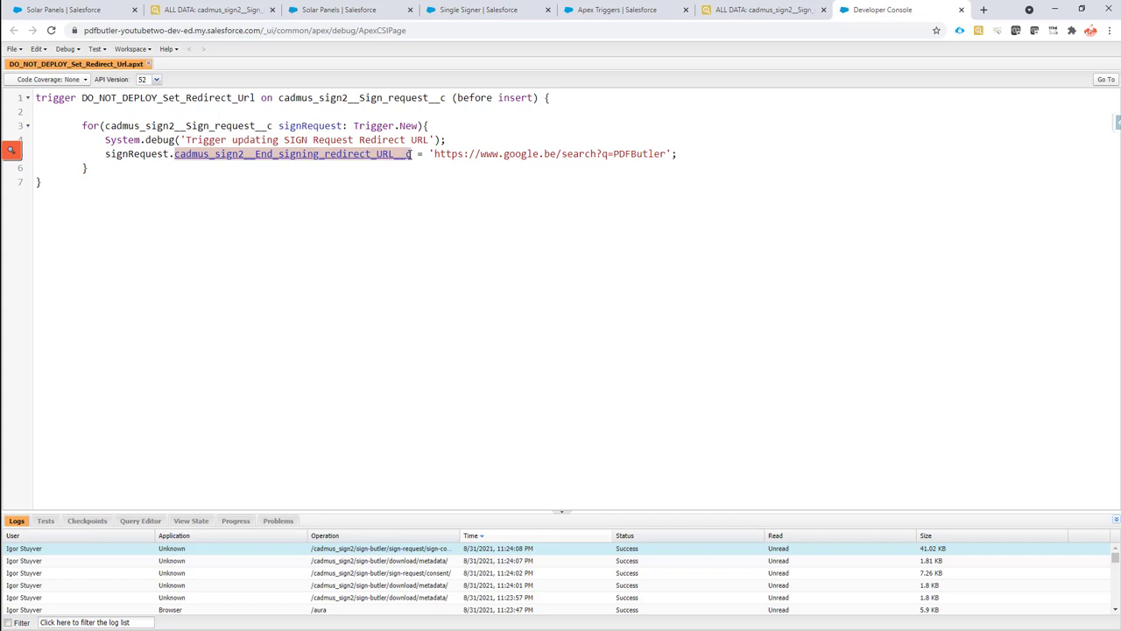
mouse_move(408, 154)
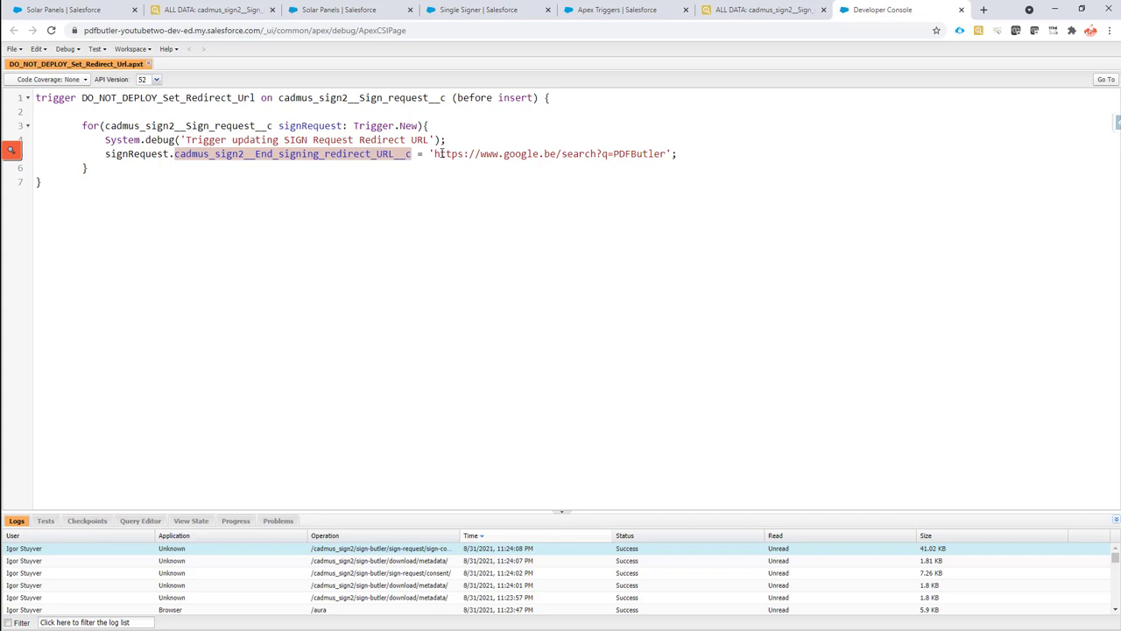
double_click(550, 155)
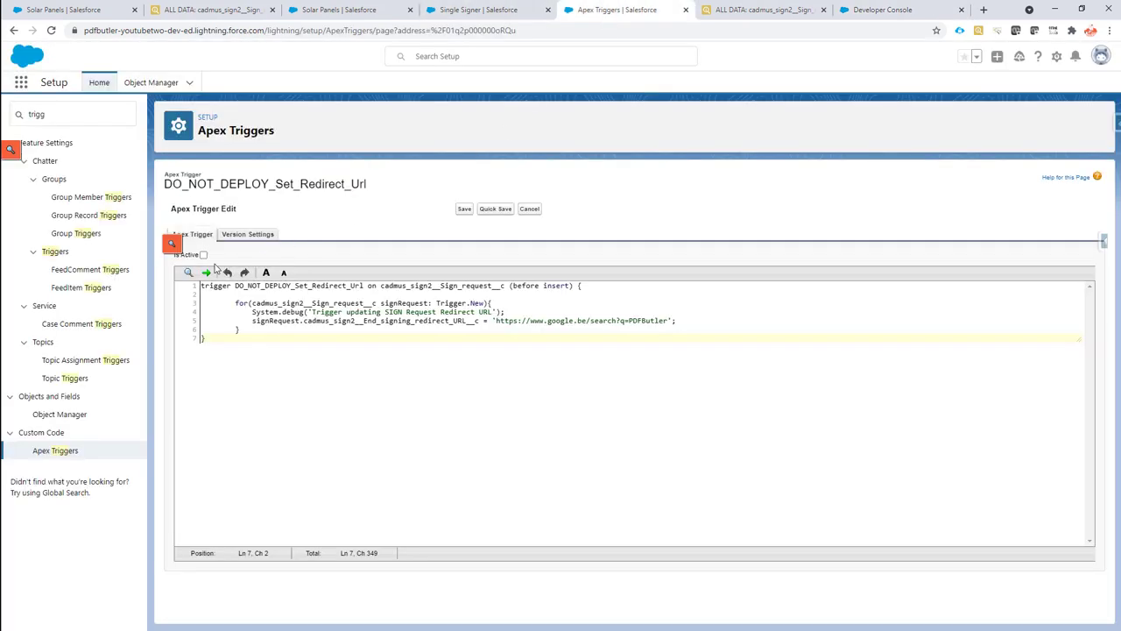
- Tick Is Active on the DO_NOT_DEPLOY_Set_Redirect_Url trigger and save it
left_click(204, 254)
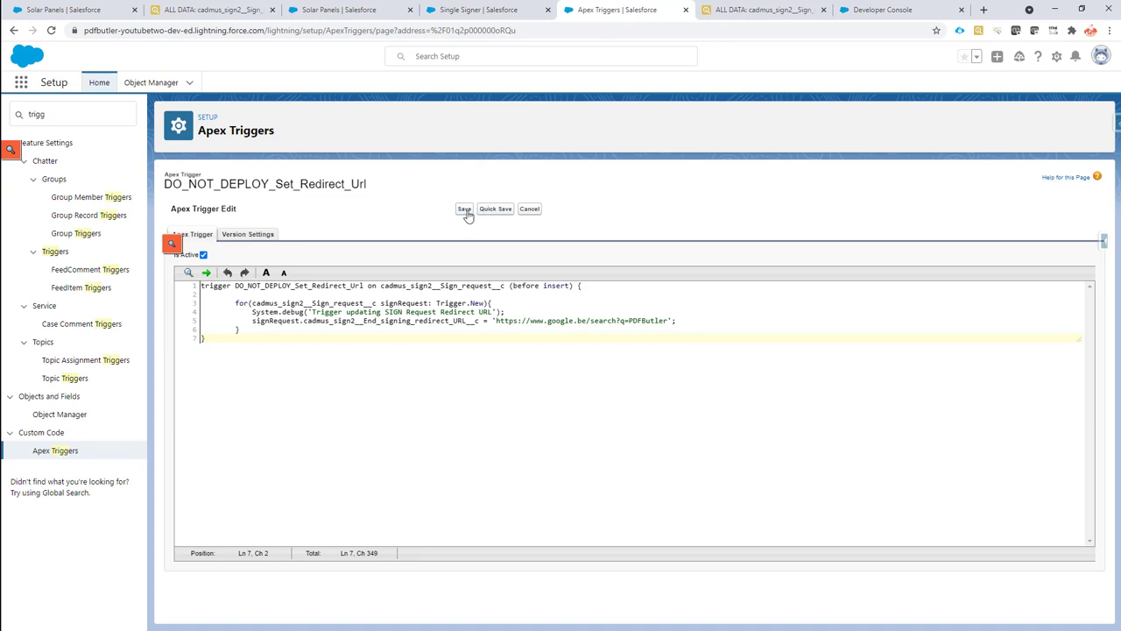
left_click(463, 209)
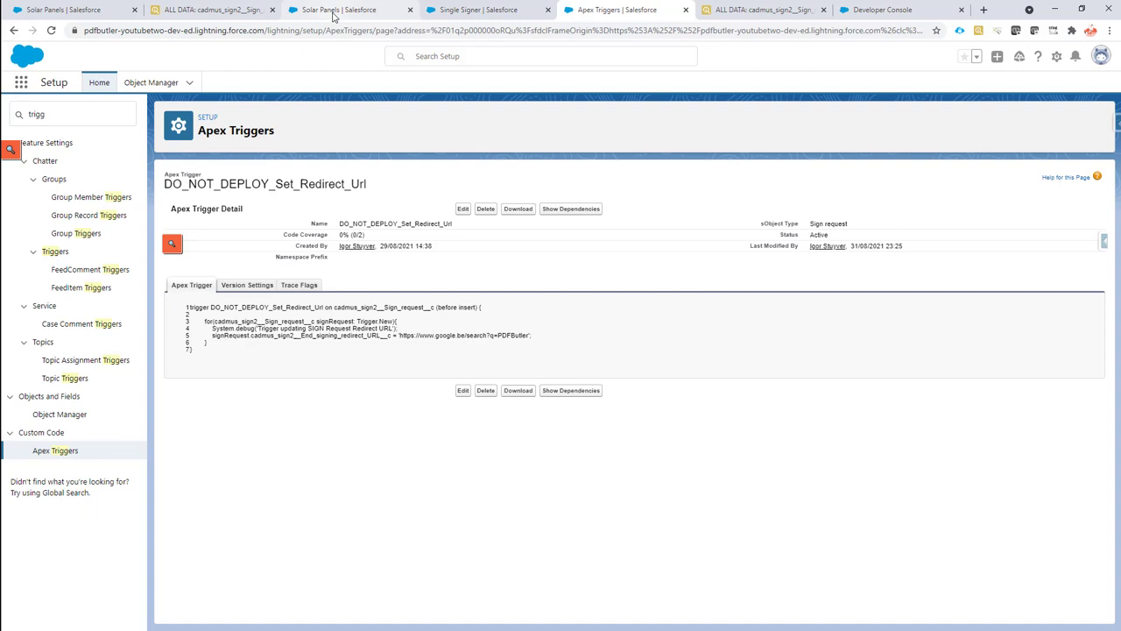
- From the Solar Panels quote preview, send a sign request with SIGN Butler V2 - Single Signer
left_click(347, 10)
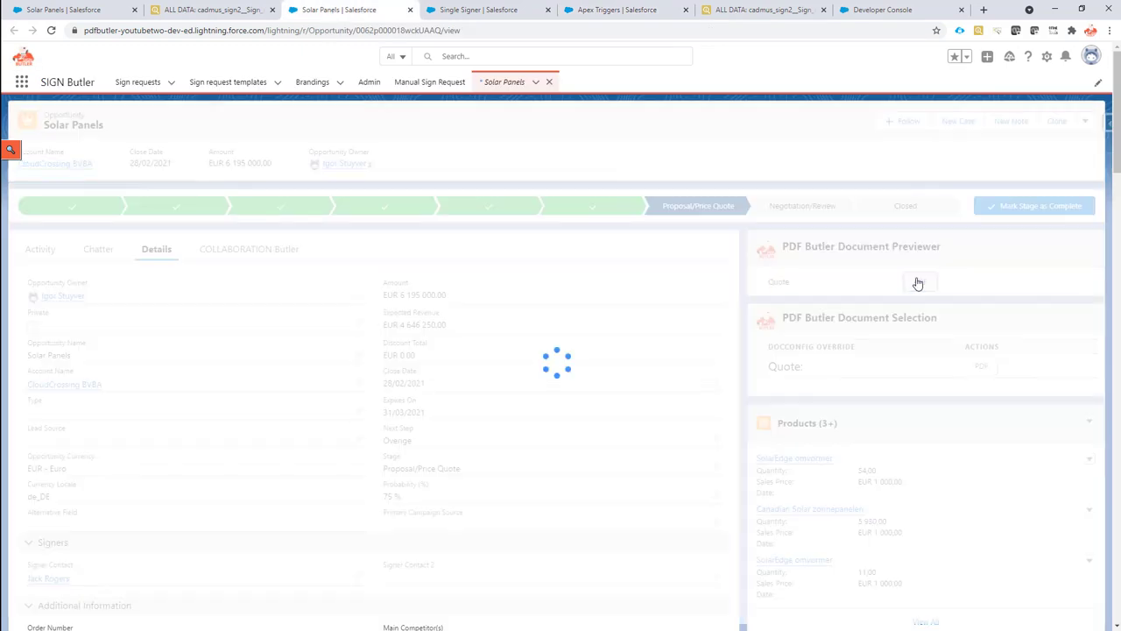
left_click(920, 281)
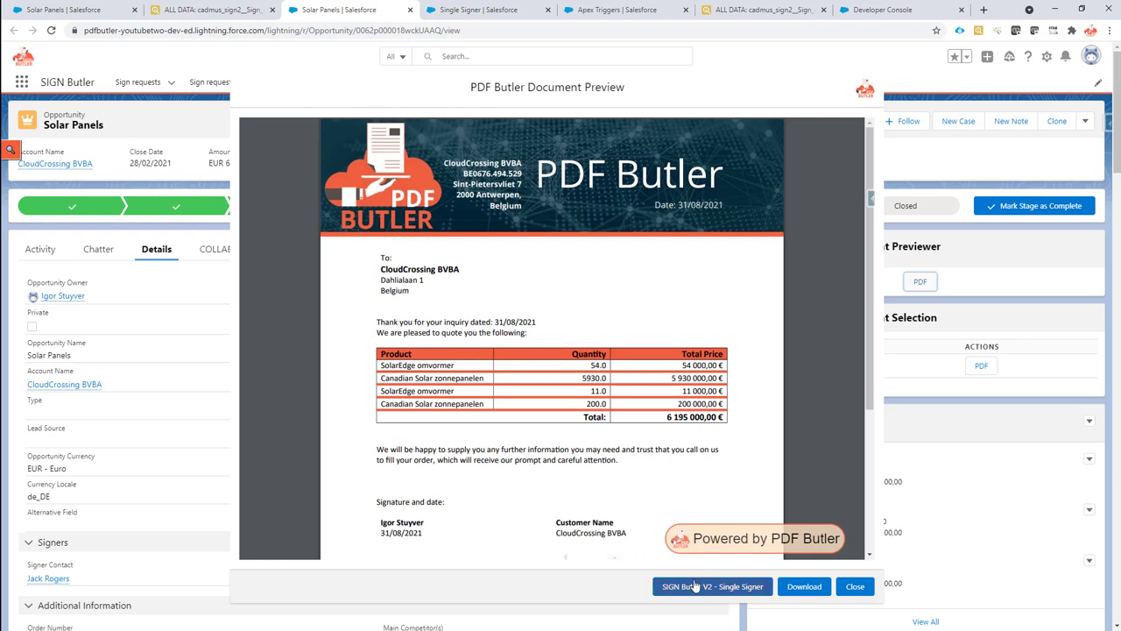
left_click(712, 586)
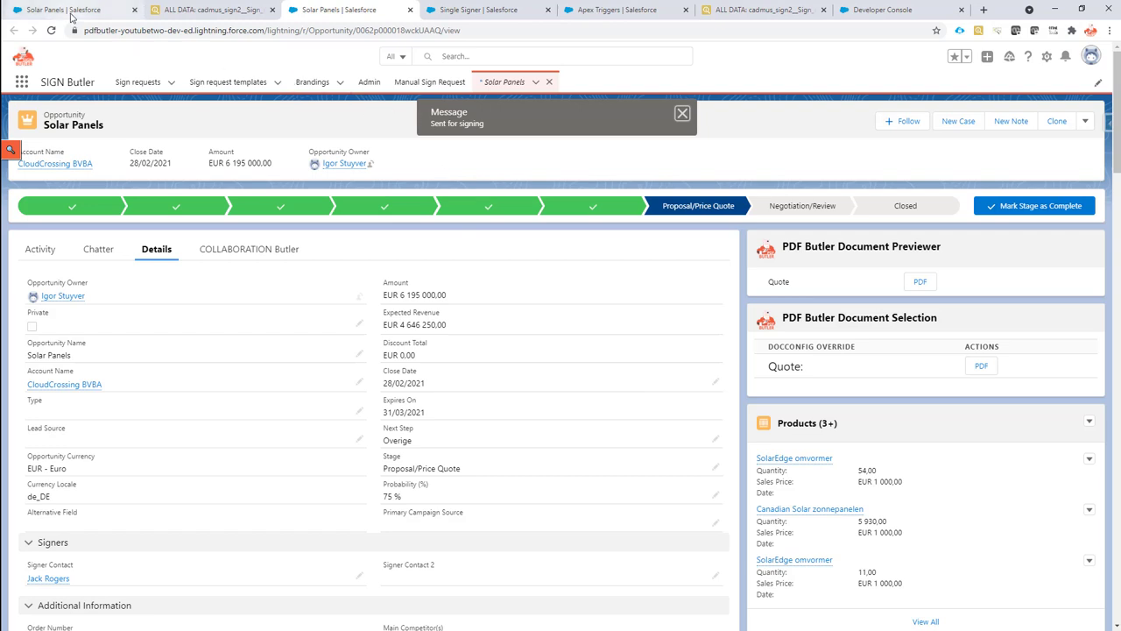
left_click(883, 10)
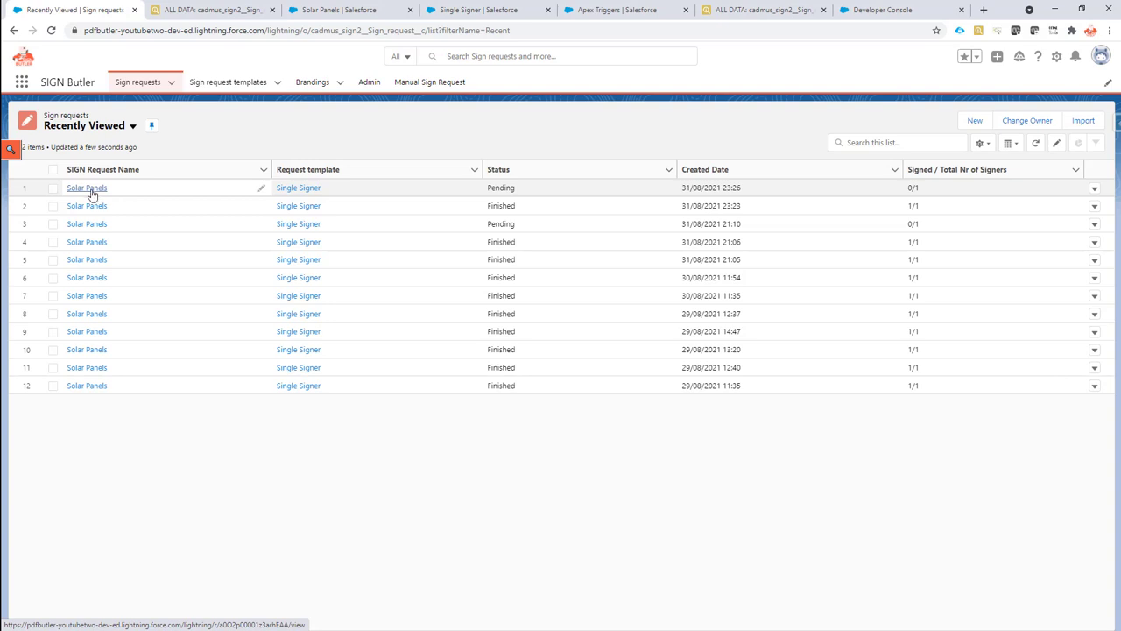
- Open the pending Solar Panels request, approve, skip uploads and sign with the plain-lettering style
left_click(85, 188)
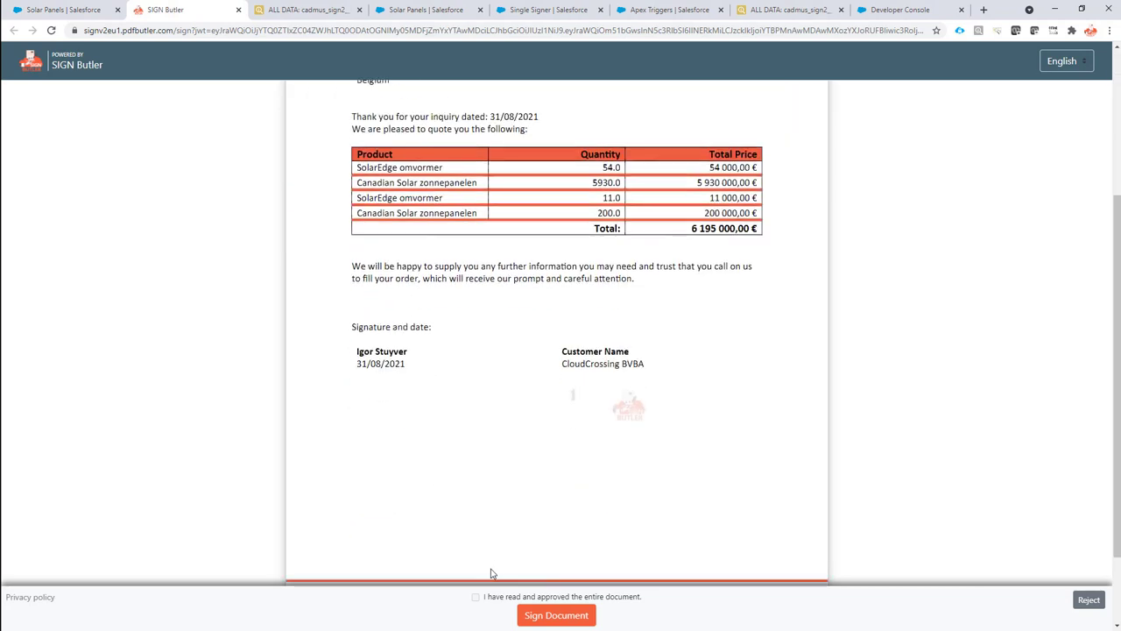
mouse_move(477, 603)
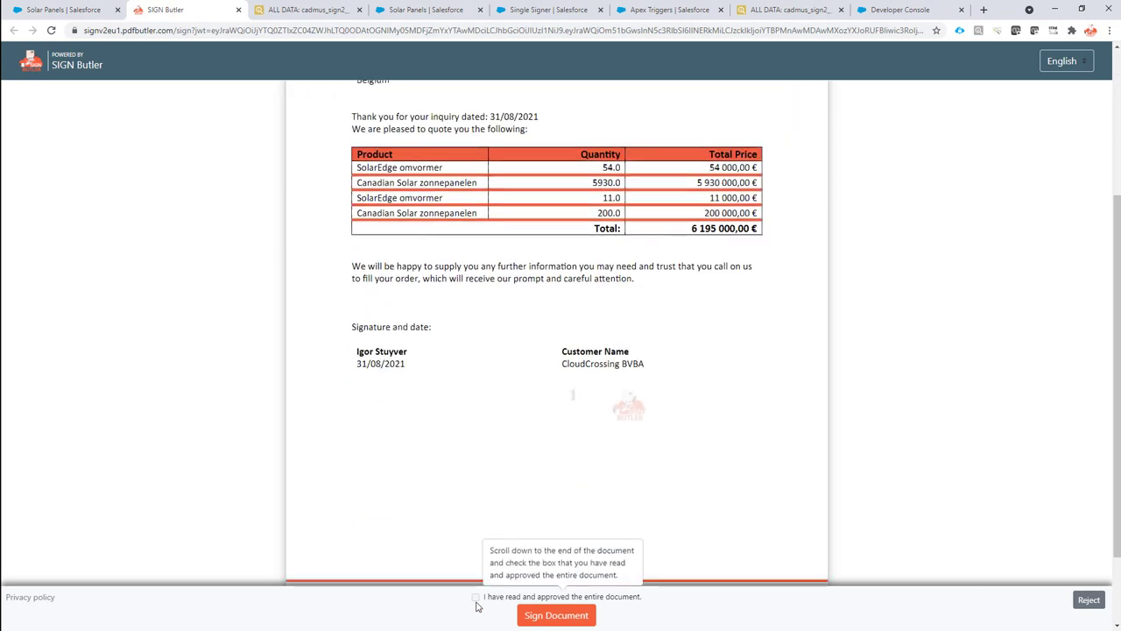
left_click(477, 595)
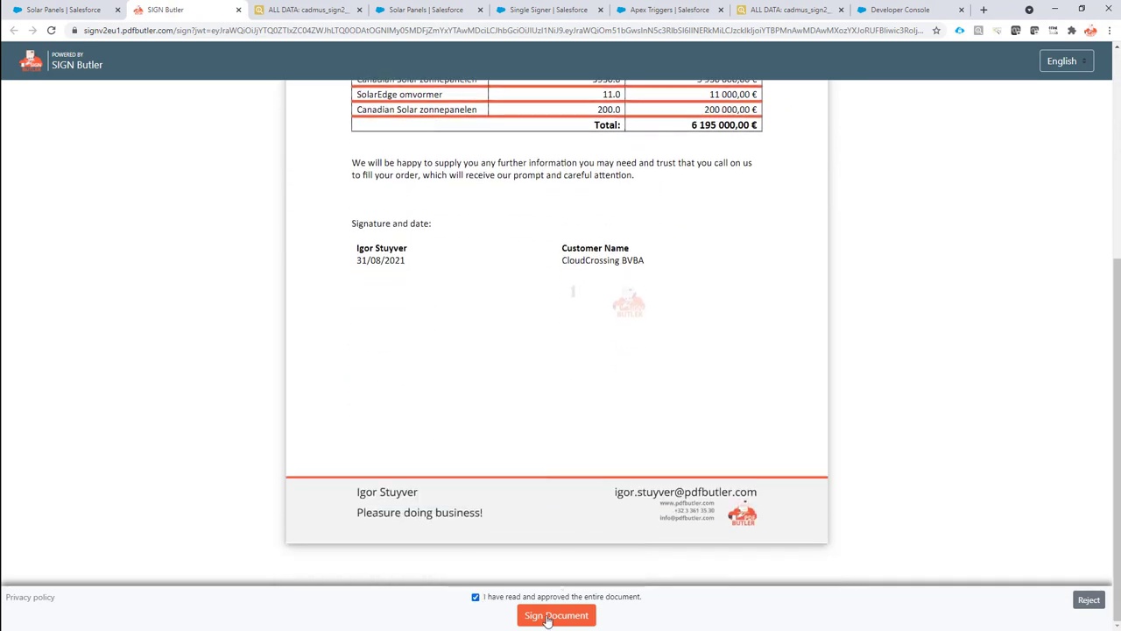
left_click(557, 615)
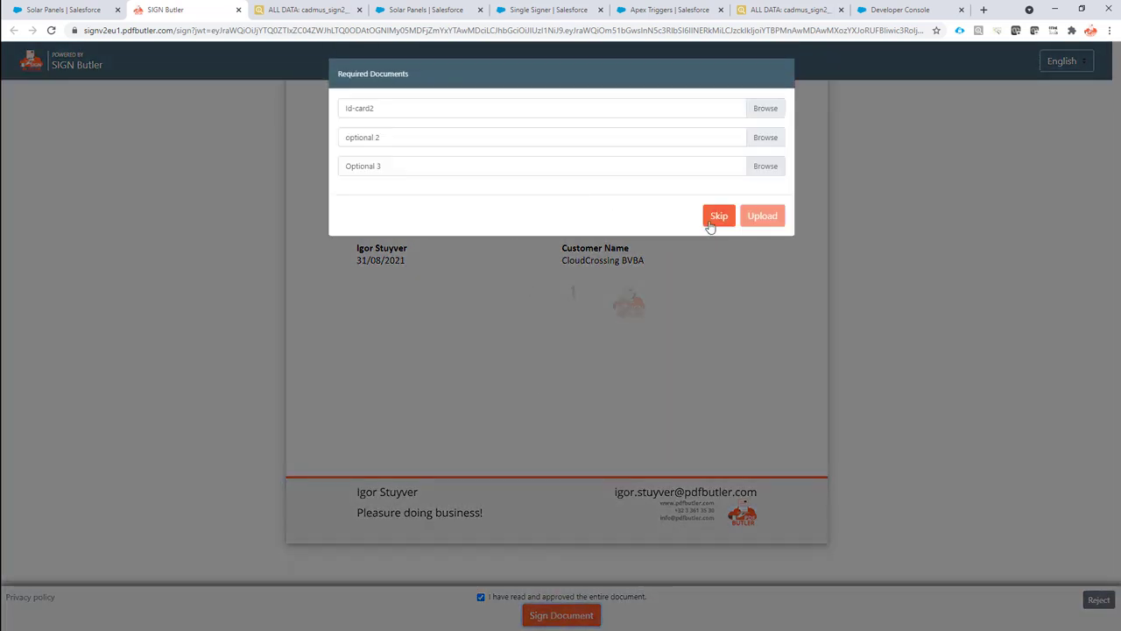
left_click(719, 216)
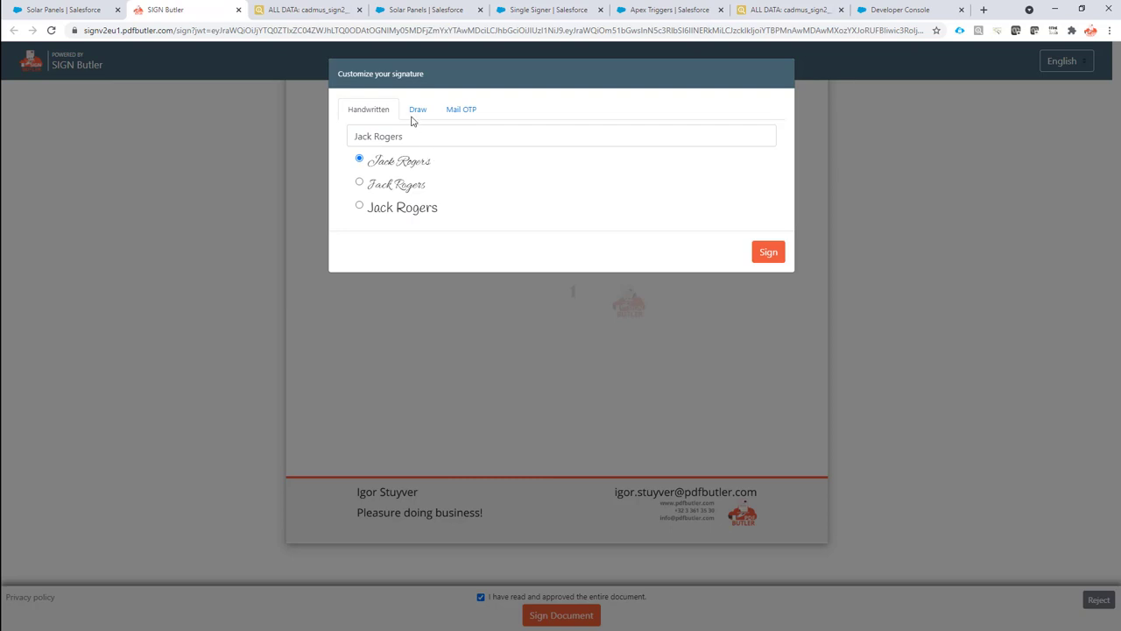
left_click(359, 205)
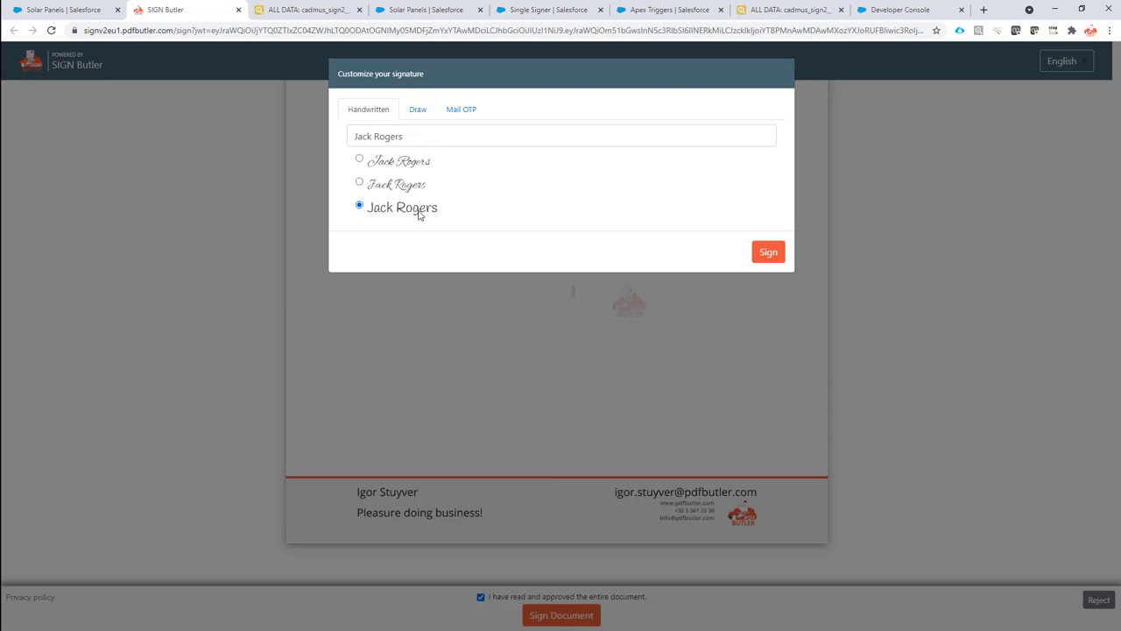
left_click(767, 252)
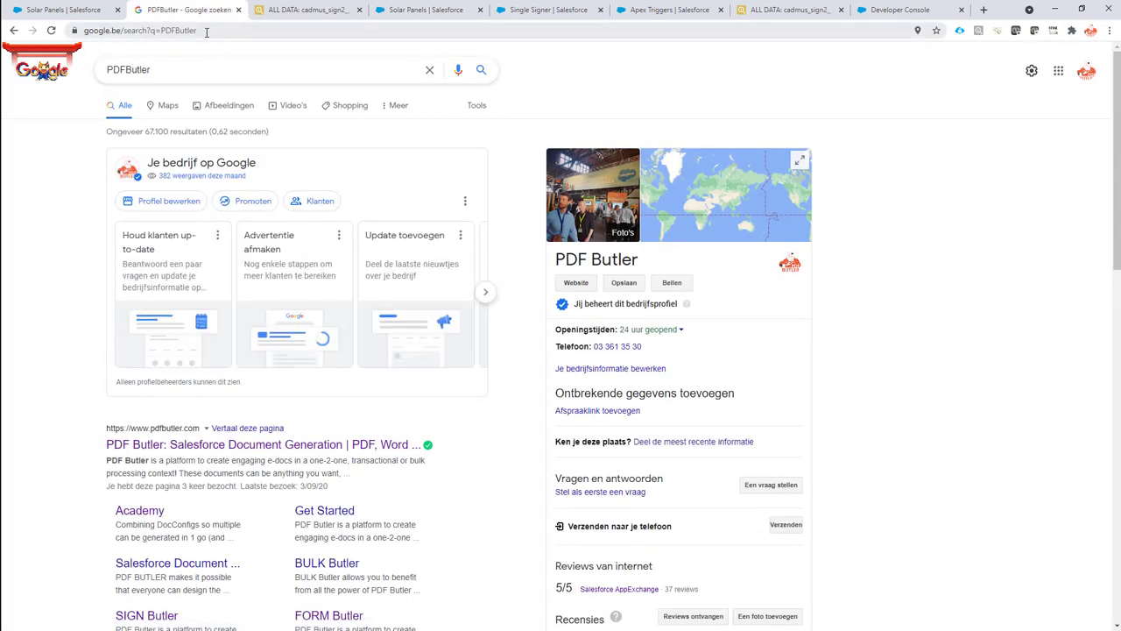
- Highlight the redirected Google search URL for PDFButler, then return to the trigger code
left_click(140, 30)
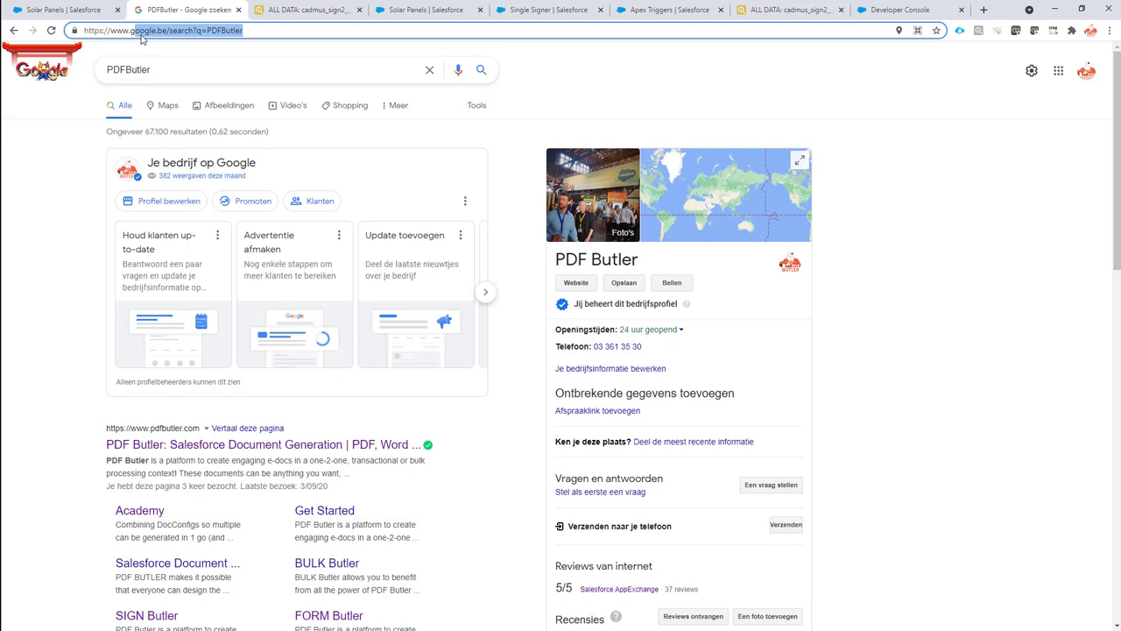
mouse_move(143, 38)
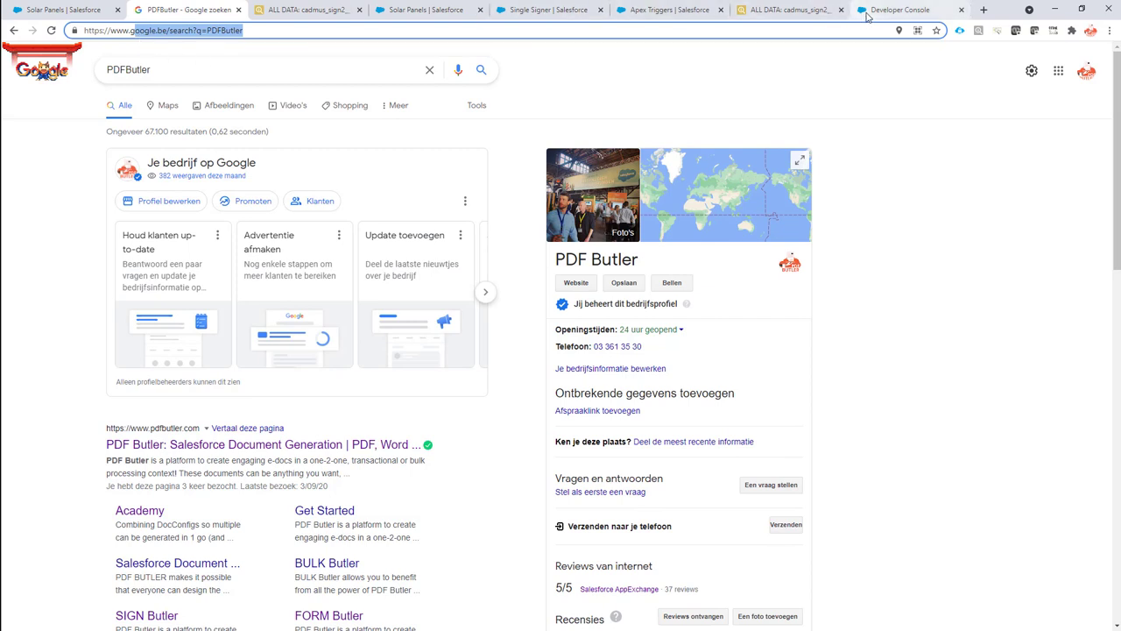
left_click(893, 10)
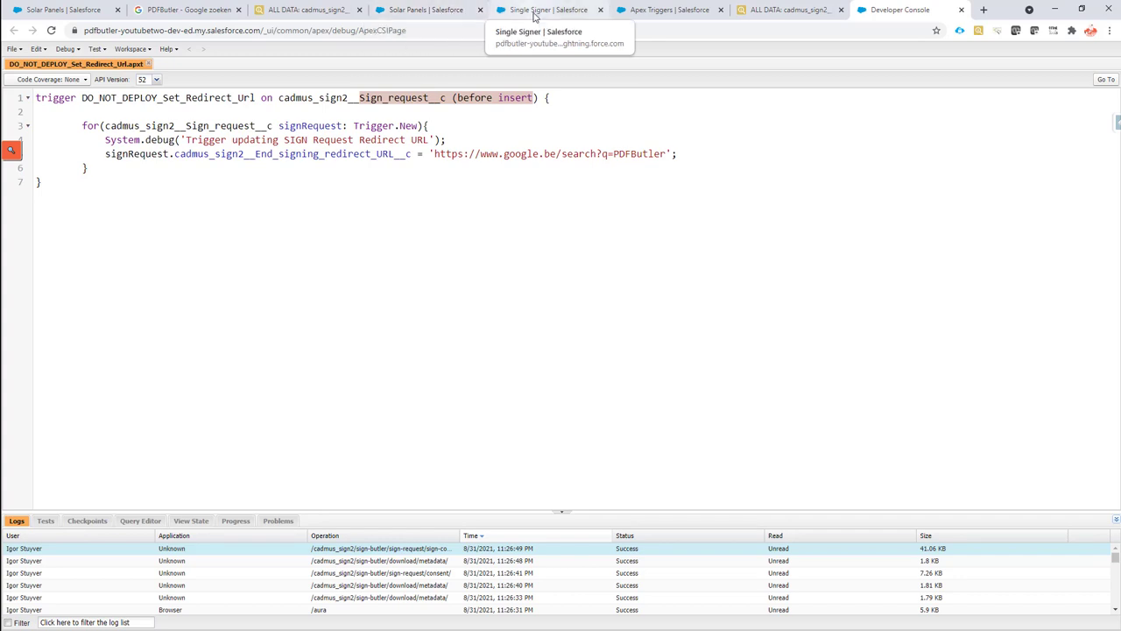
- Switch to the Single Signer template and mark its End signing redirect URL field, still pdfbutler.com
left_click(550, 10)
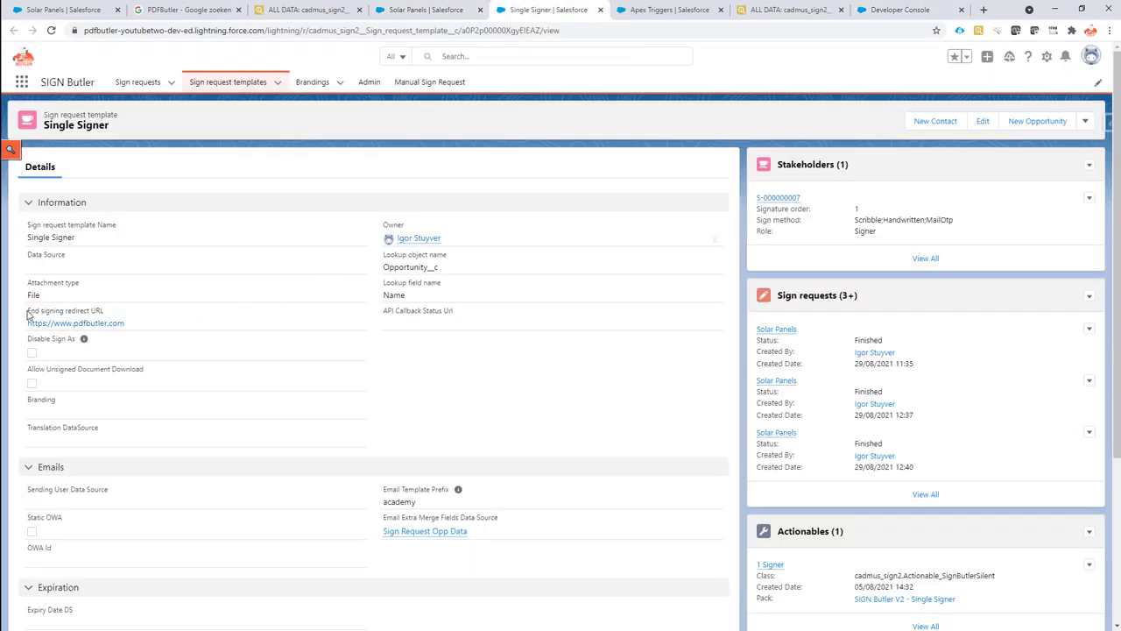
double_click(49, 310)
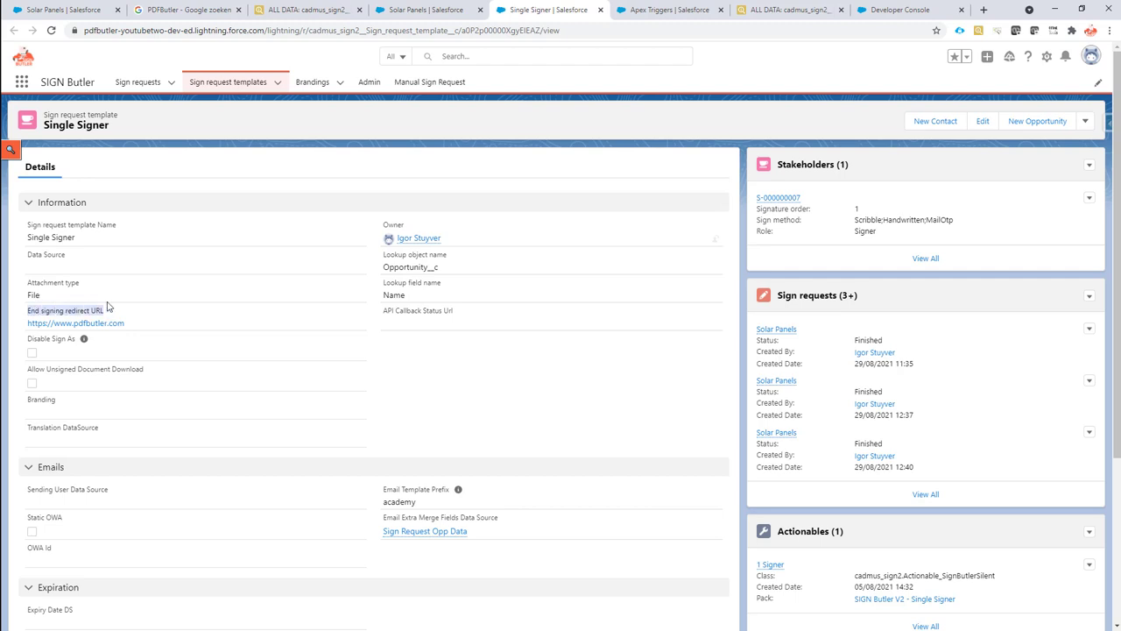
mouse_move(116, 217)
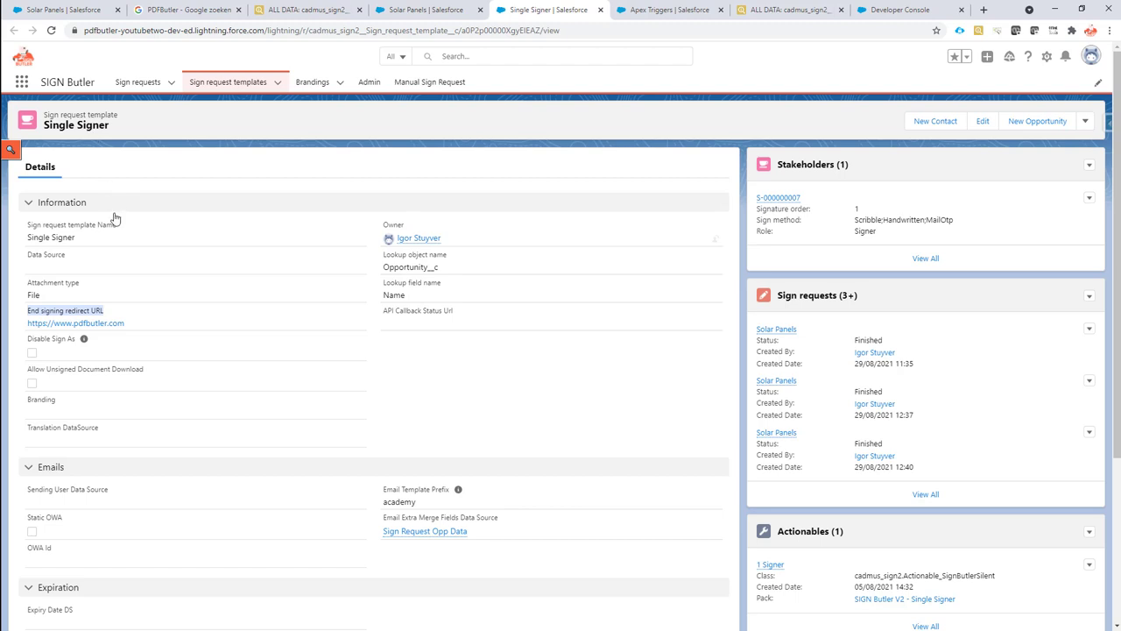
mouse_move(117, 270)
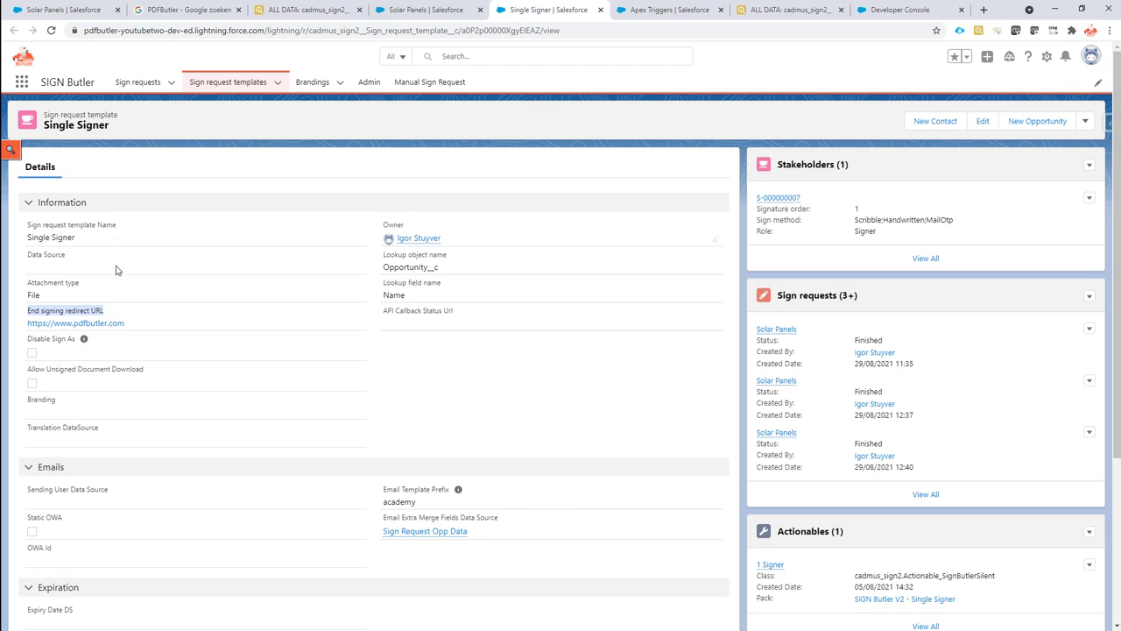